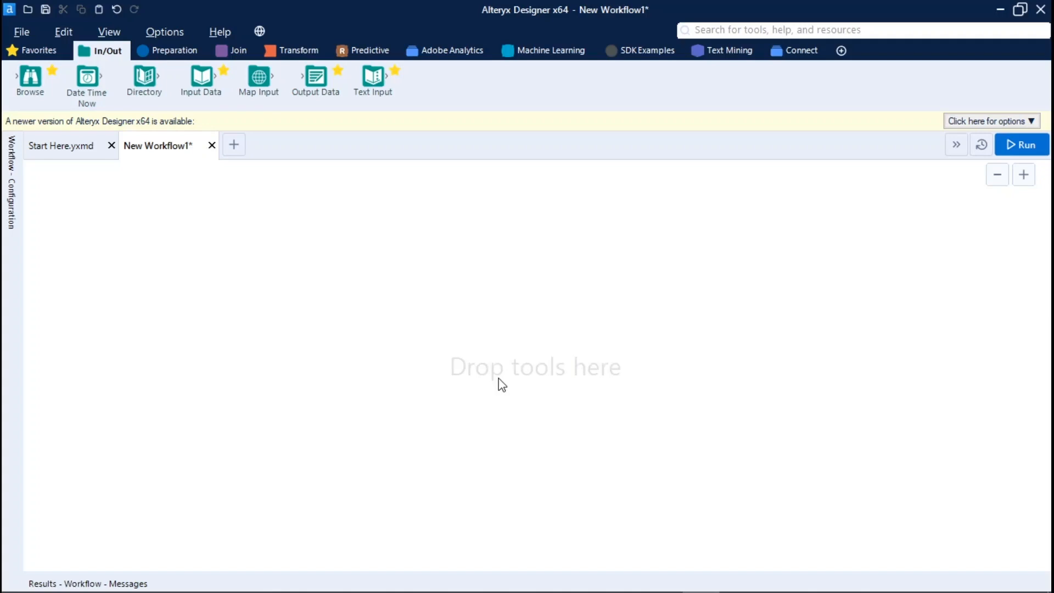
# Add inputs for Sales Order - Alteryx Database.yxdb and Sales Order - CSV File.csv.
pyautogui.click(299, 50)
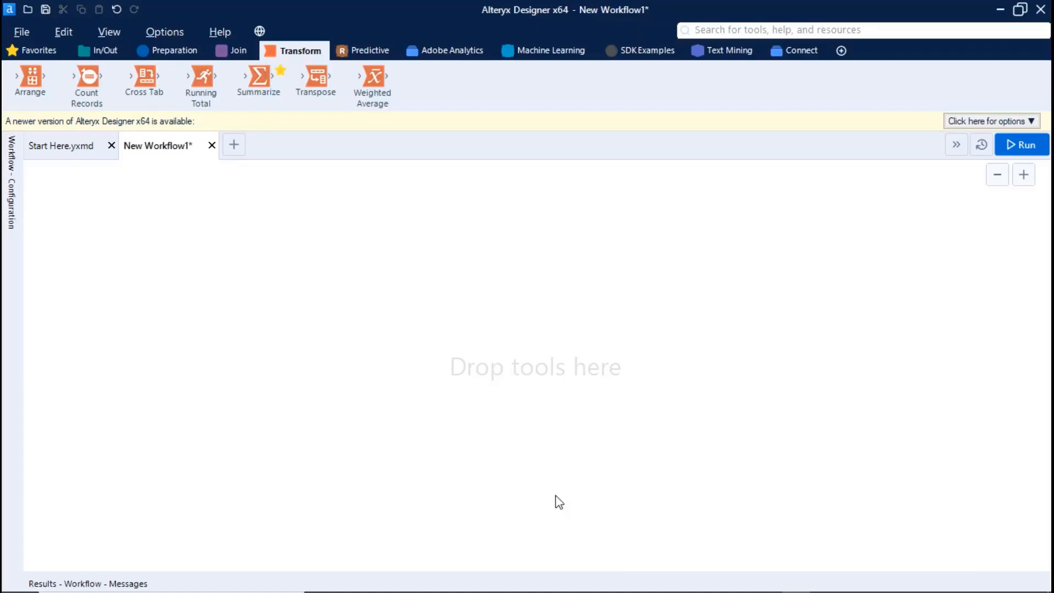
pyautogui.press('alt+tab')
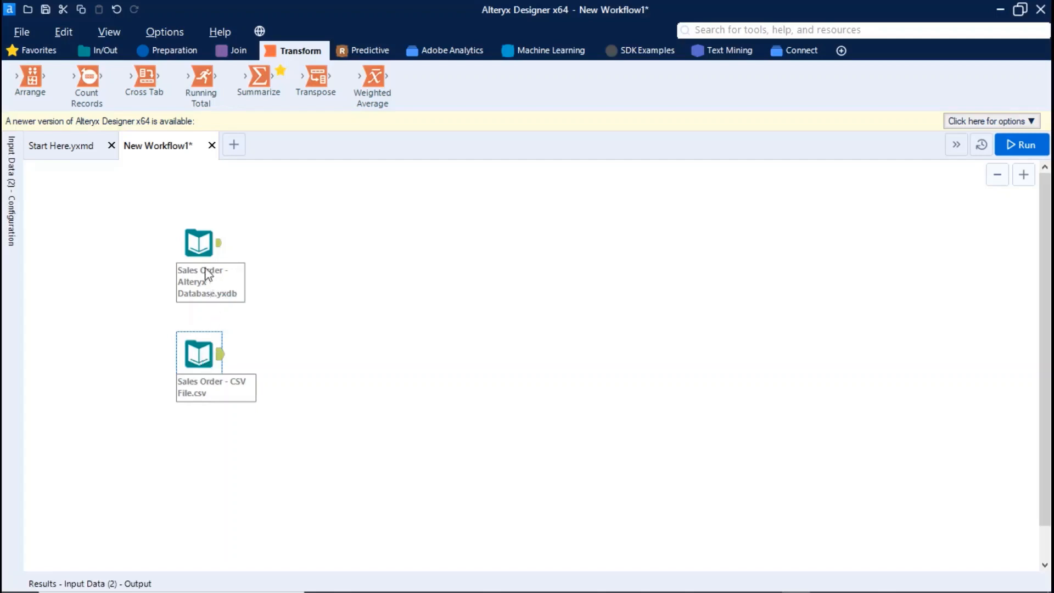
# Open the database Input Data tool's configuration and preview its sales order records.
pyautogui.click(199, 242)
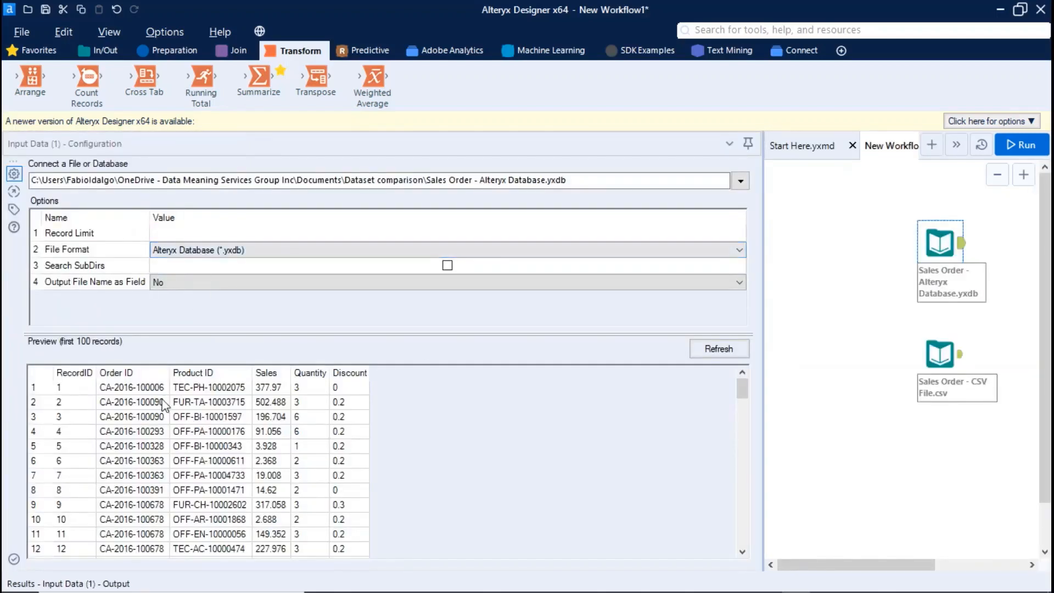
pyautogui.moveTo(268, 392)
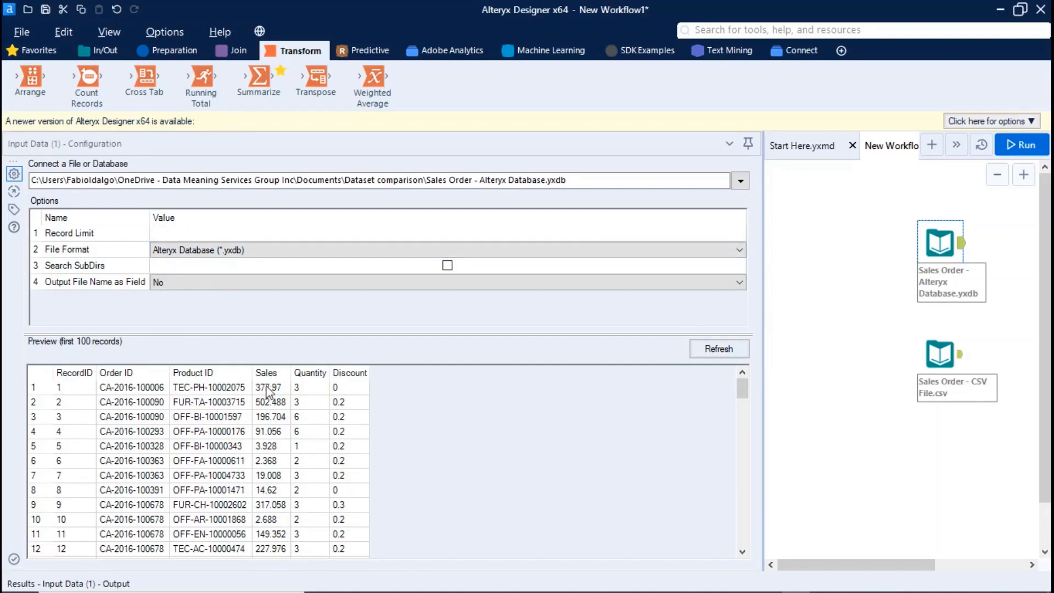
pyautogui.moveTo(343, 399)
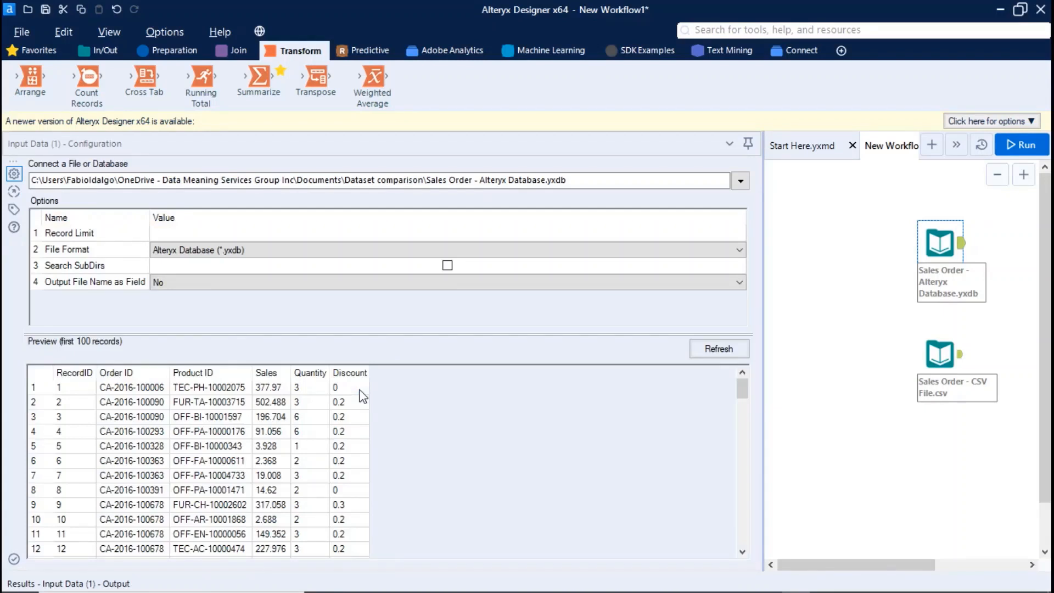
pyautogui.click(170, 50)
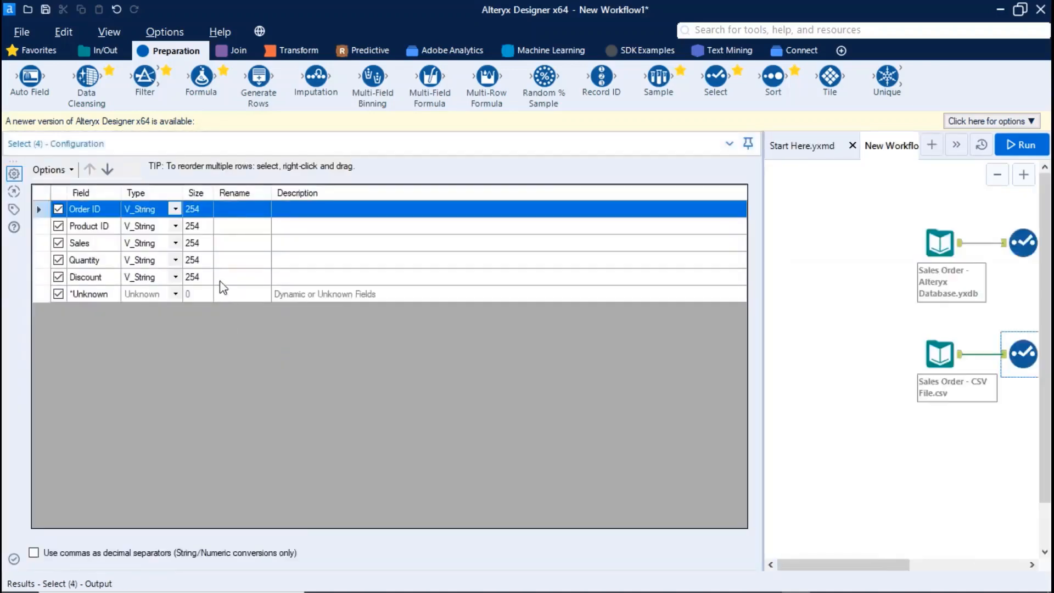
# Change the CSV Sales field's type to Float in Select (4).
pyautogui.click(174, 243)
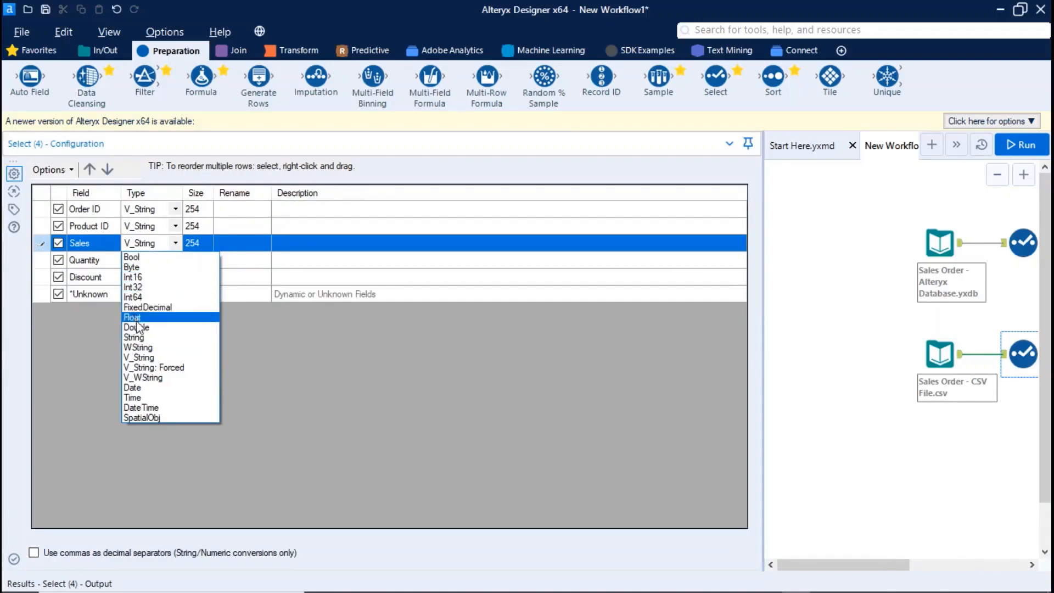
pyautogui.click(136, 327)
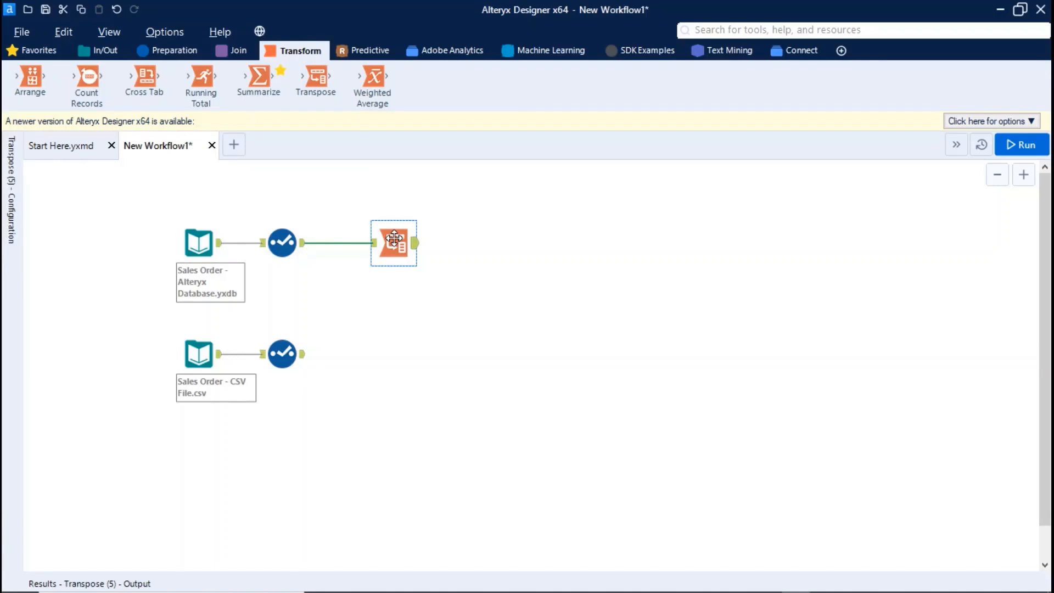
# Key the database Transpose on Order ID and Product ID, excluding RecordID from data columns.
pyautogui.click(395, 243)
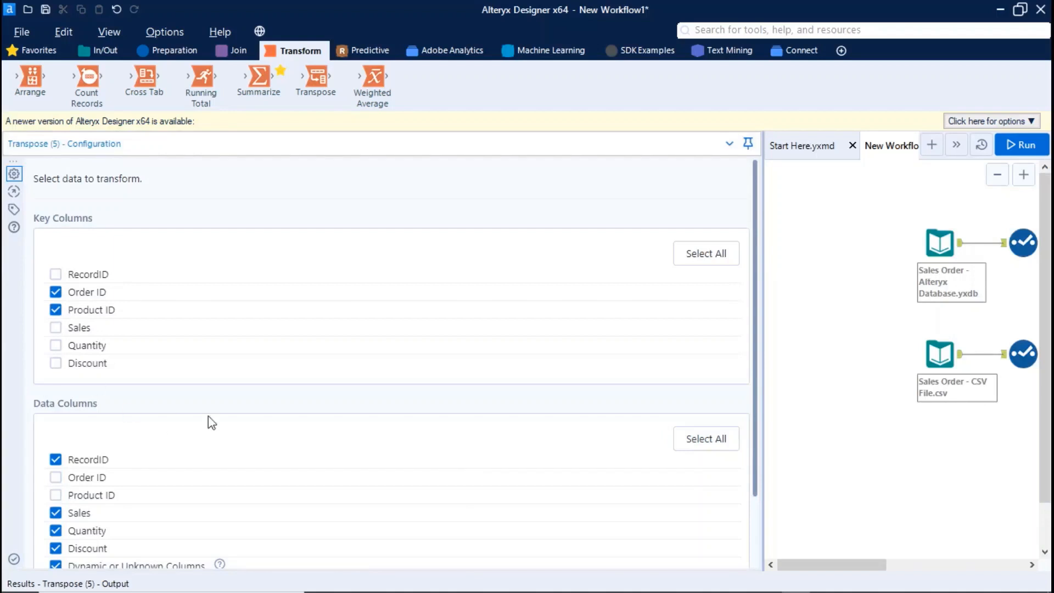
pyautogui.moveTo(251, 467)
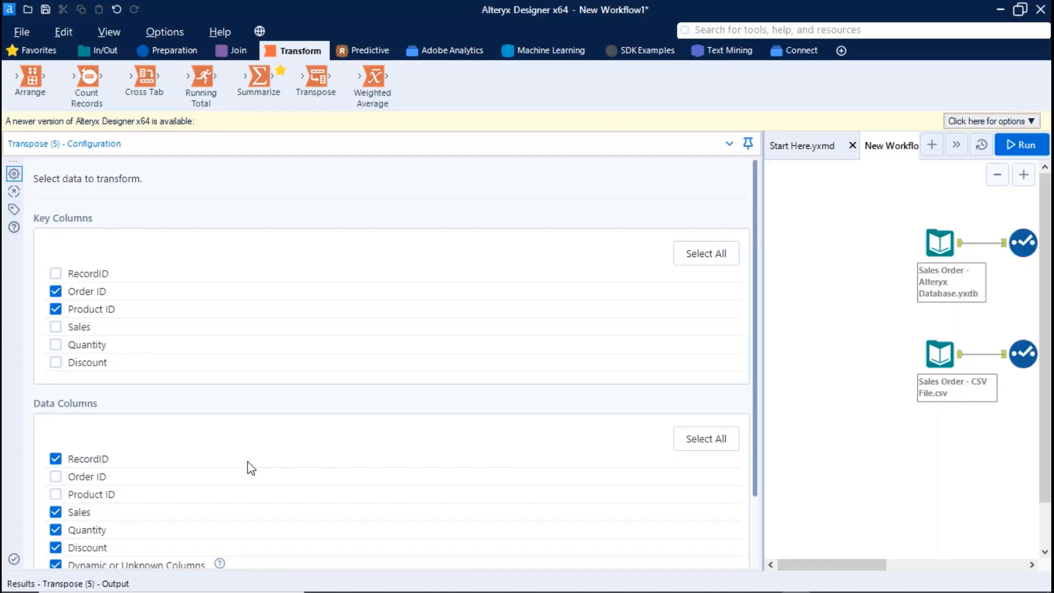
pyautogui.click(55, 458)
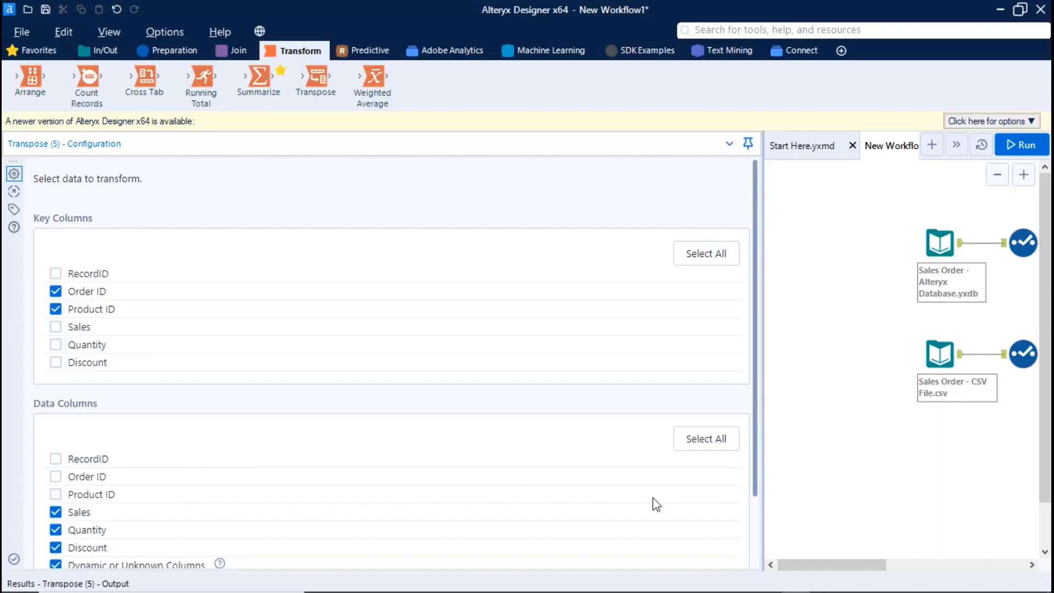
pyautogui.scroll(-3)
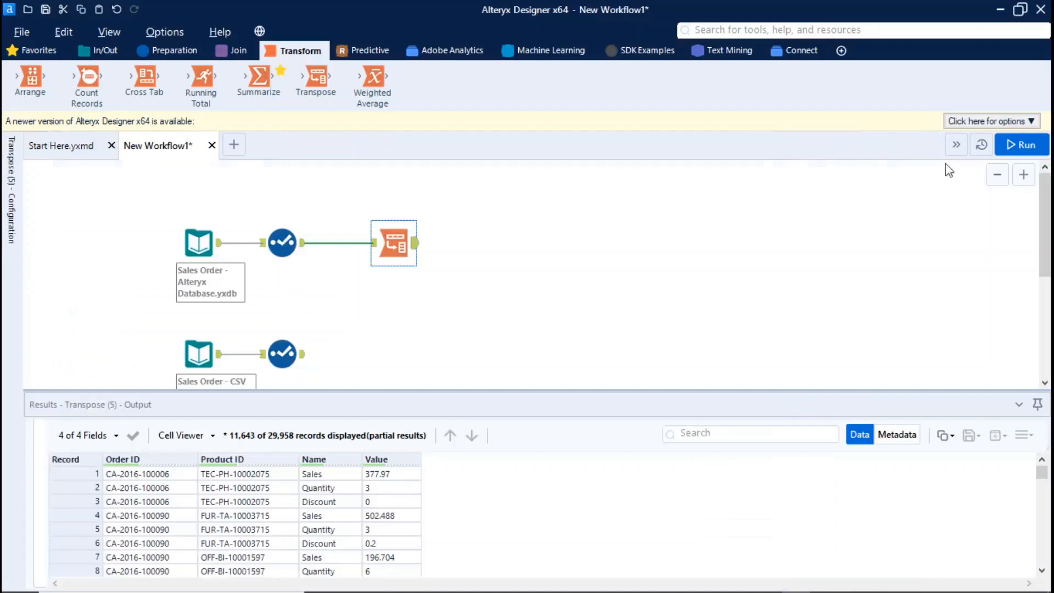
# Run the workflow and dismiss the completion message to review Transpose (5) output.
pyautogui.click(1021, 145)
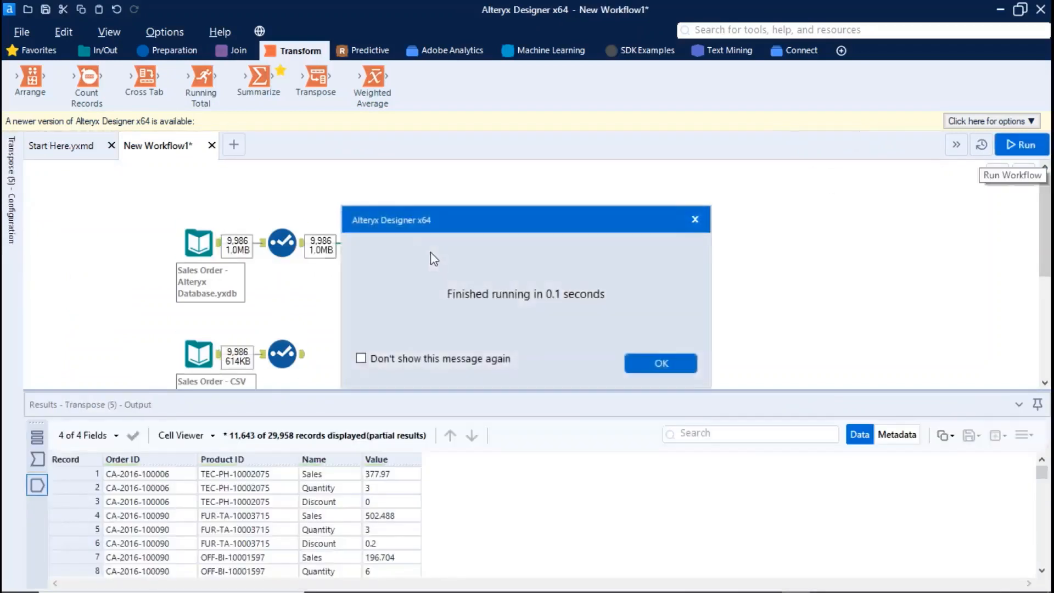
pyautogui.click(659, 363)
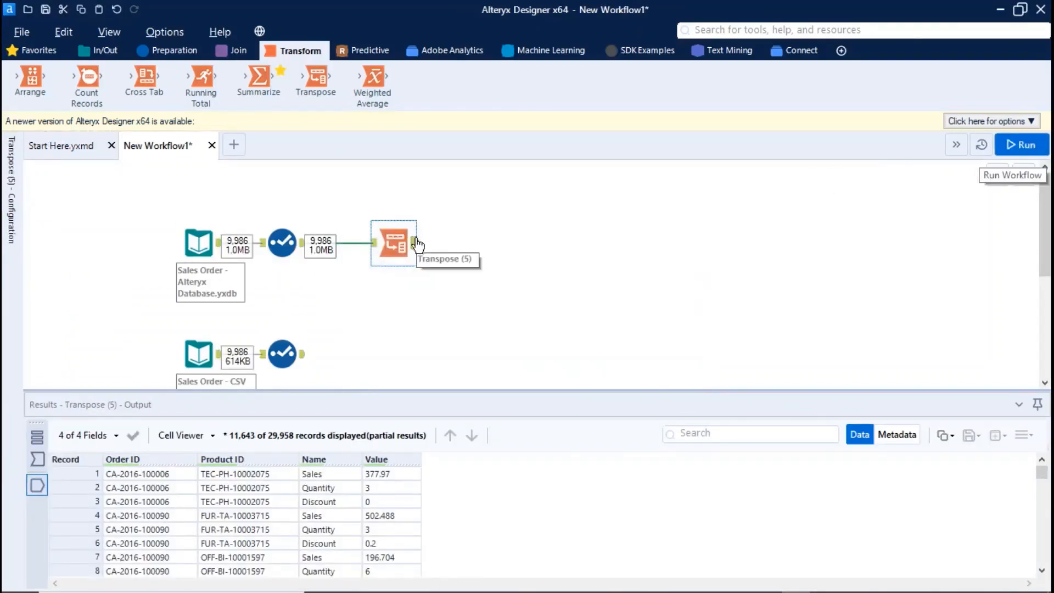
pyautogui.moveTo(244, 527)
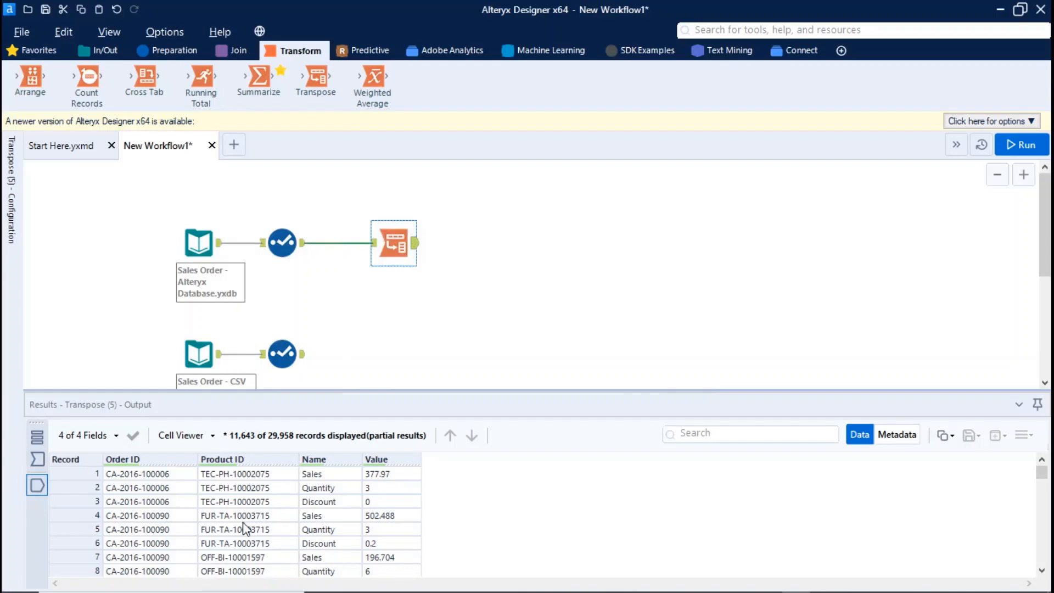
pyautogui.moveTo(152, 497)
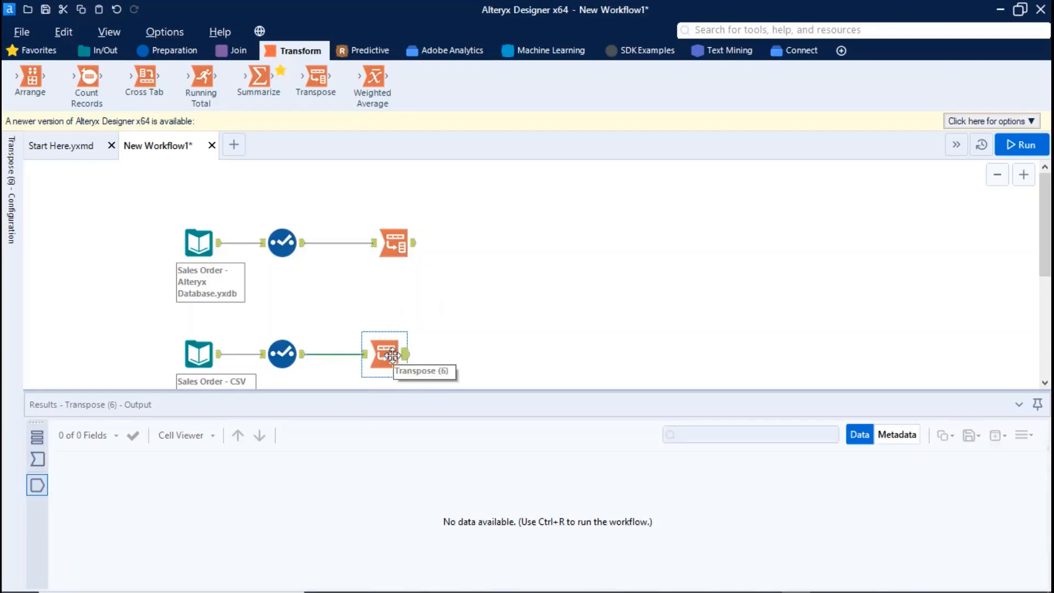
# Add a Join tool and connect both transposed streams into it.
pyautogui.click(393, 354)
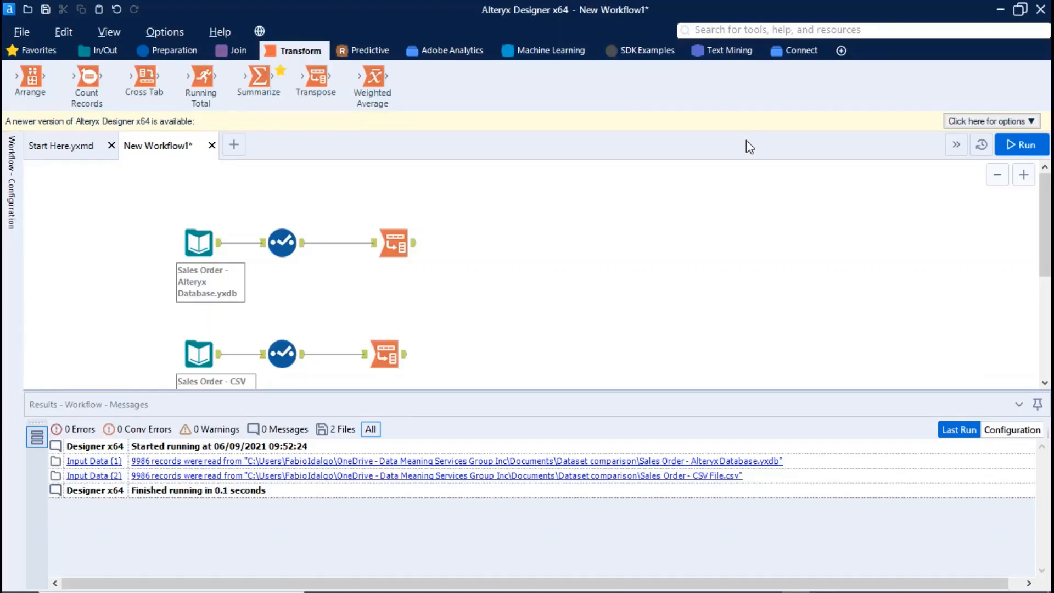
pyautogui.click(233, 50)
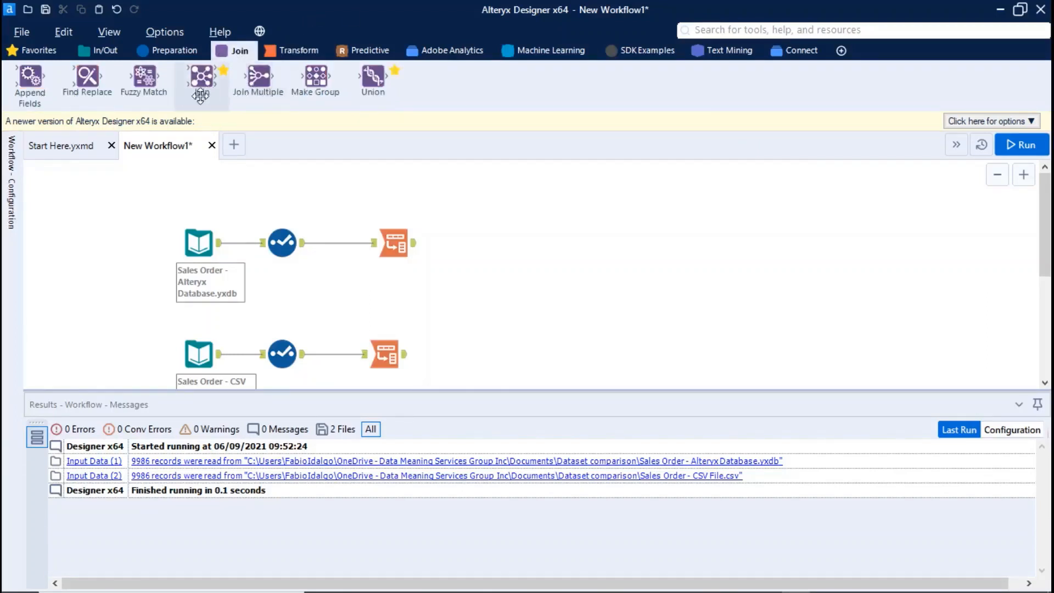
pyautogui.moveTo(201, 81); pyautogui.dragTo(511, 292)
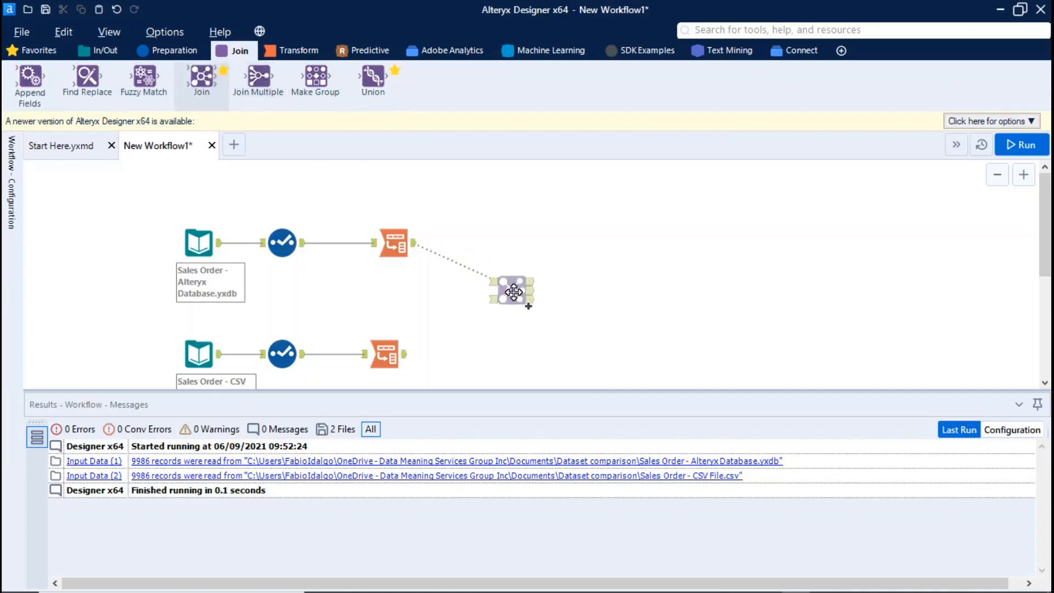
pyautogui.moveTo(406, 353); pyautogui.dragTo(513, 291)
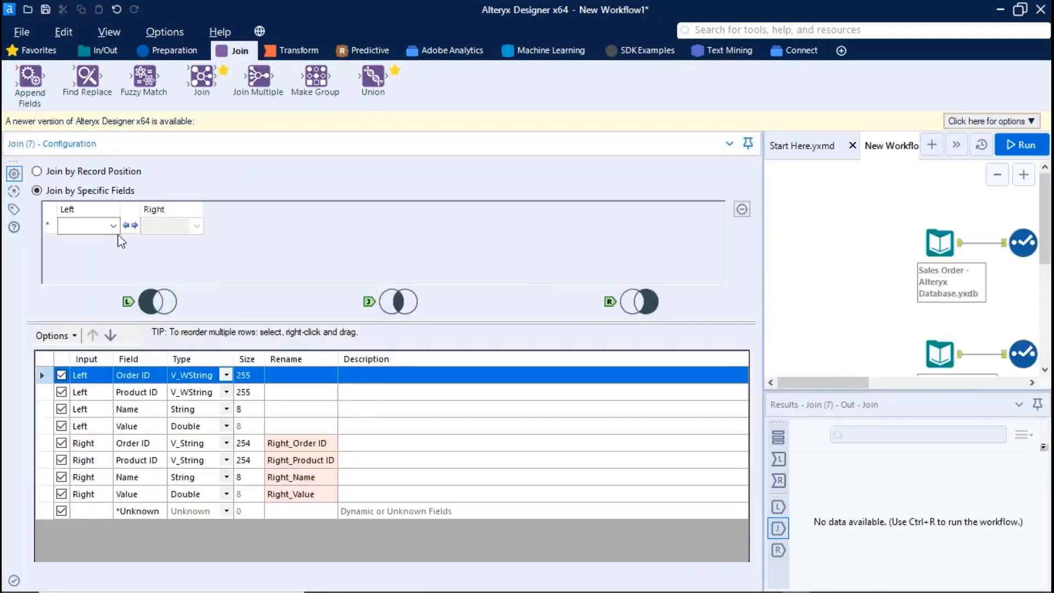
# Join by specific fields, pairing Order ID, Product ID and Name.
pyautogui.click(88, 226)
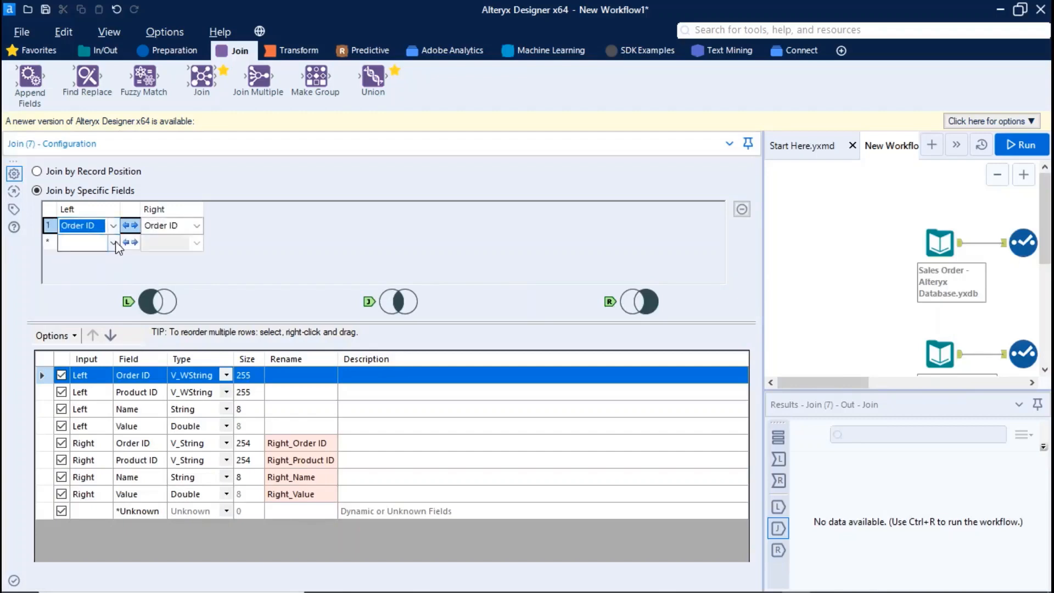
pyautogui.click(112, 259)
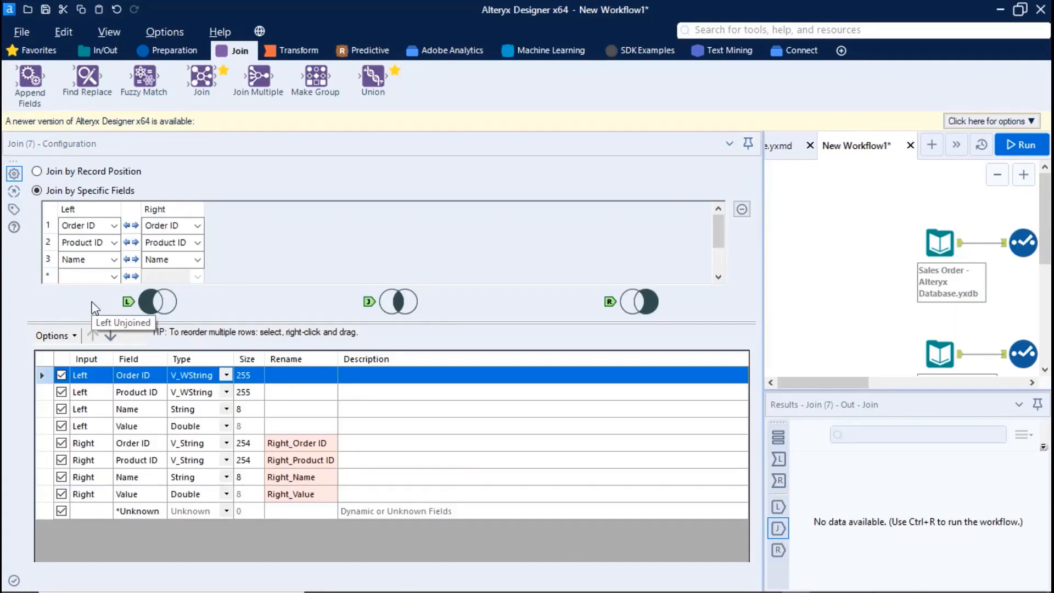
pyautogui.moveTo(22, 435)
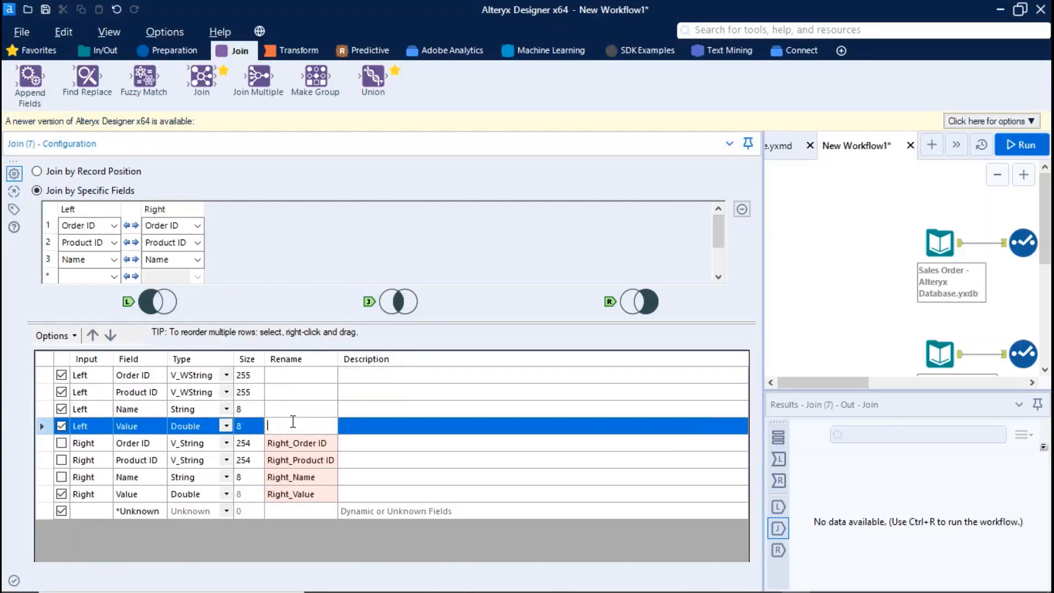
# Rename the joined Value fields to Value (dataset1) and Value (dataset2).
pyautogui.write('Value (da')
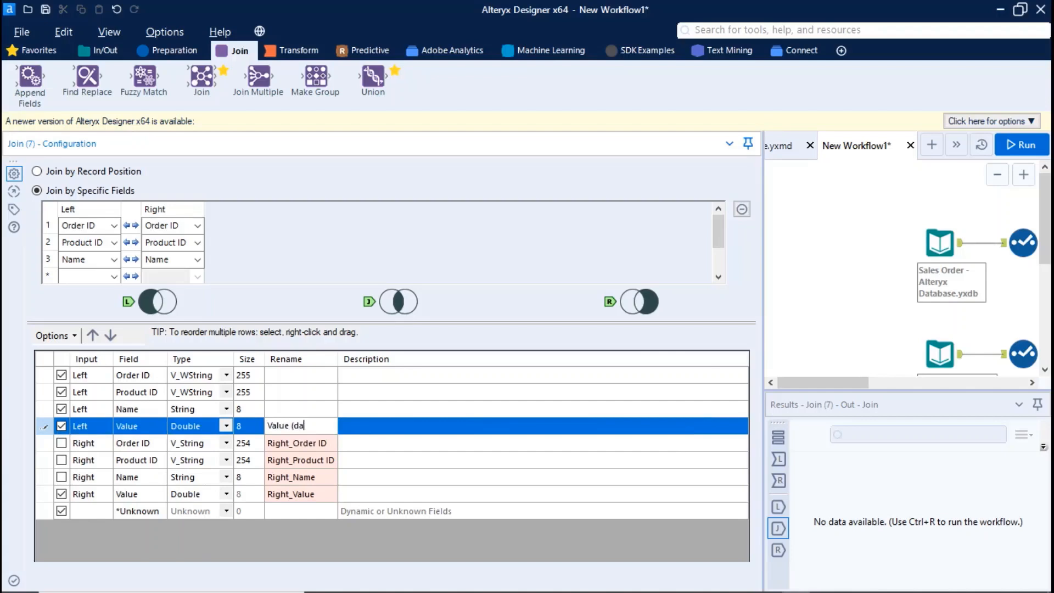
pyautogui.write('taset1)')
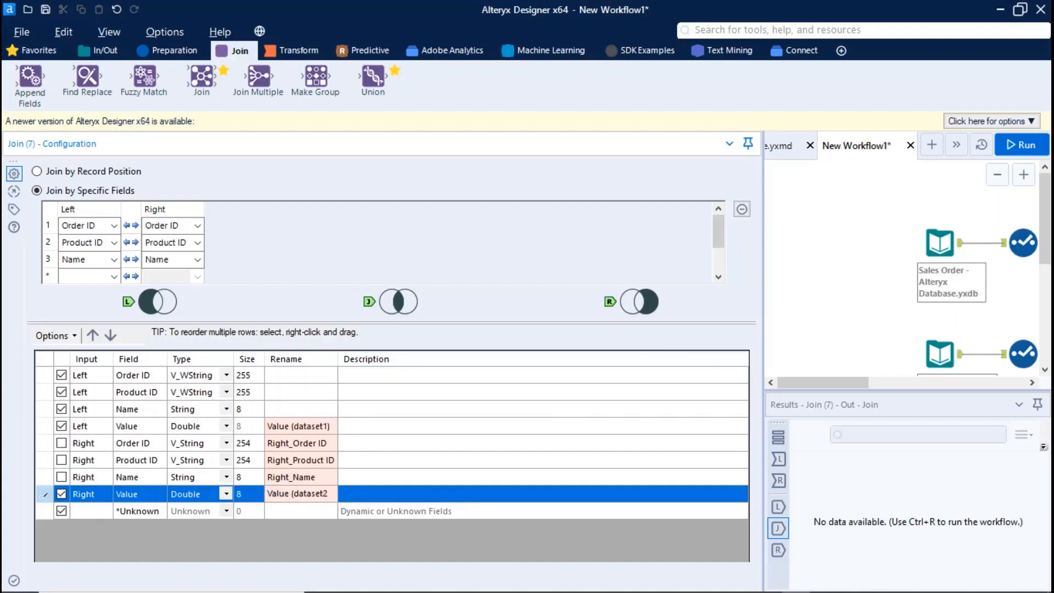
pyautogui.click(300, 493)
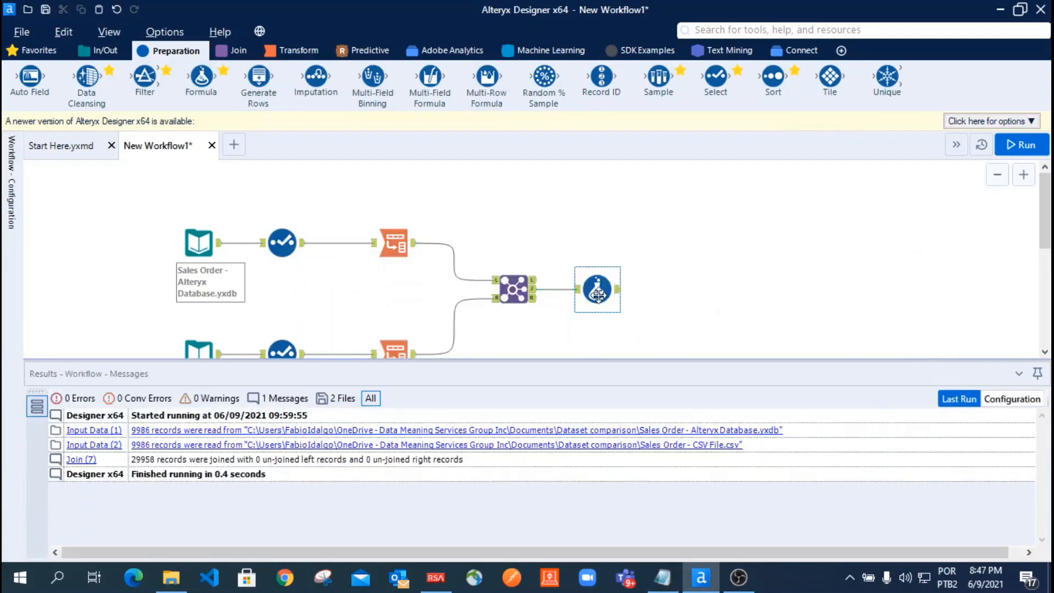
# Add a Formula output column named Variance with Float data type.
pyautogui.click(597, 289)
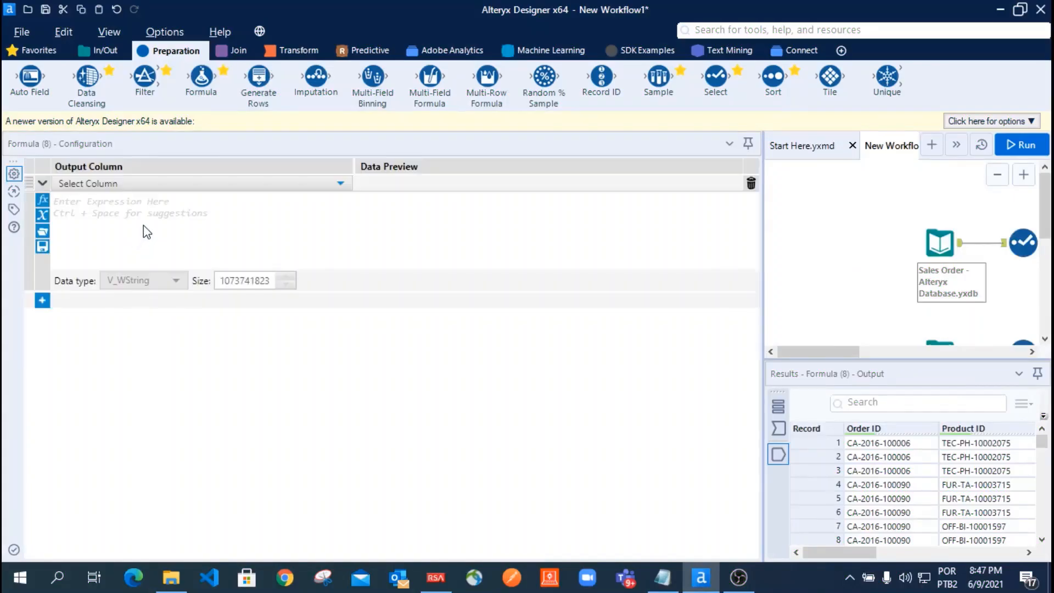
pyautogui.click(195, 182)
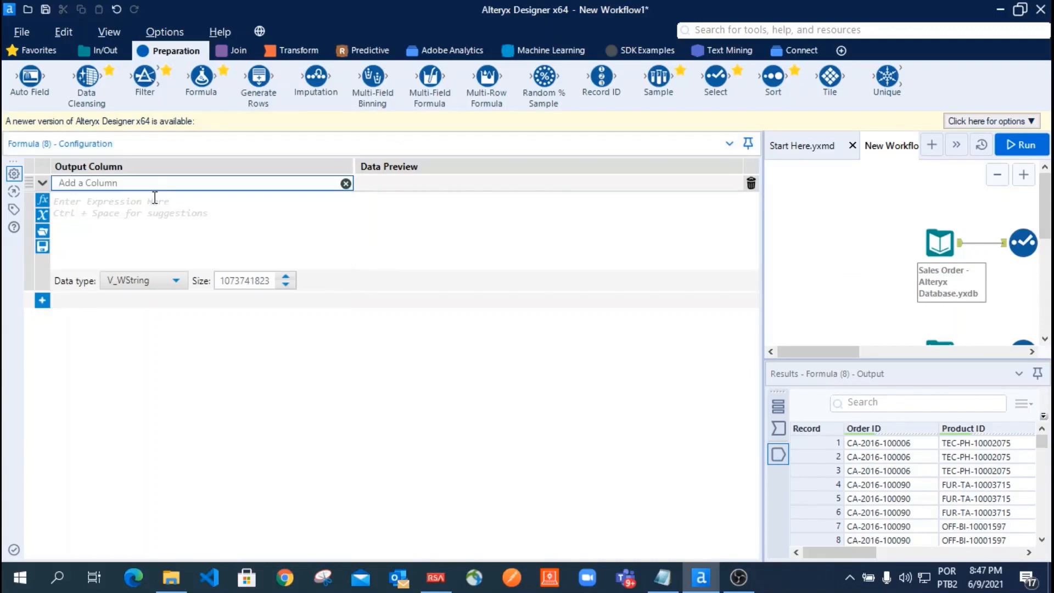
pyautogui.write('Variance')
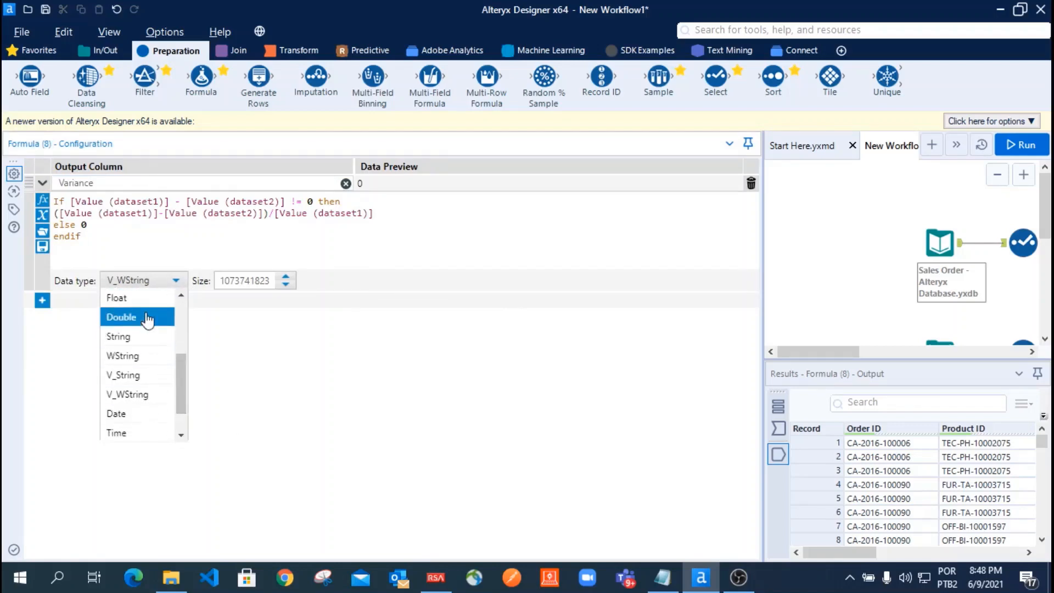
pyautogui.click(116, 298)
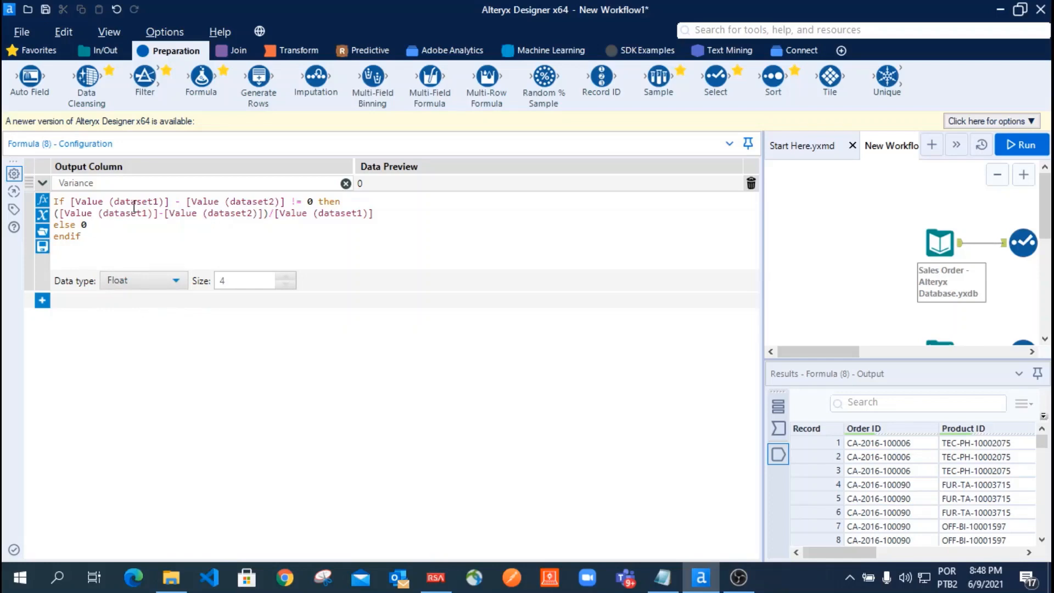
pyautogui.moveTo(197, 209)
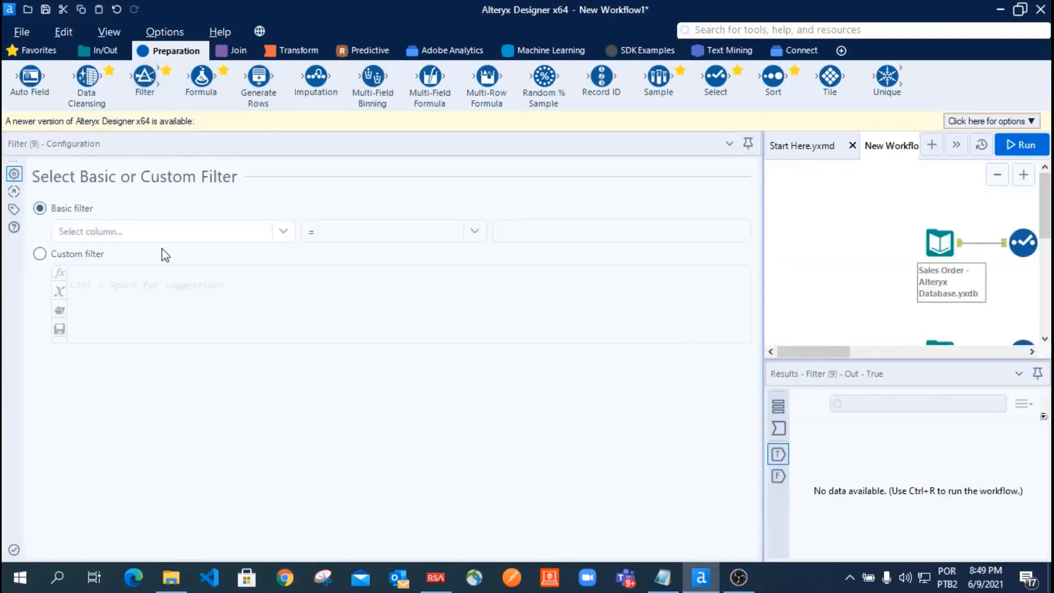
# Set the Basic filter to Variance > 0.02.
pyautogui.click(171, 232)
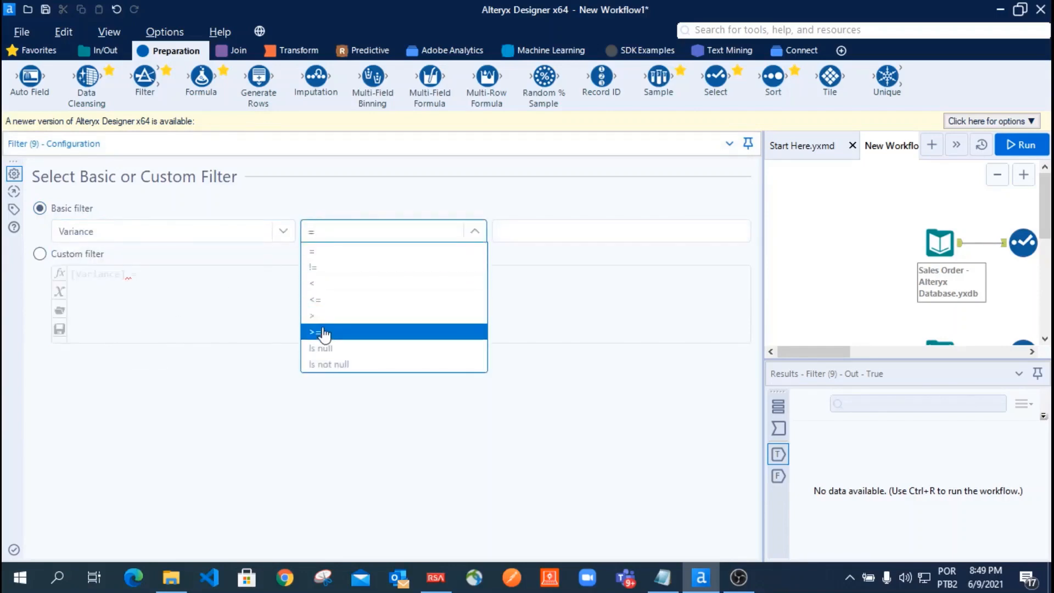
pyautogui.click(312, 315)
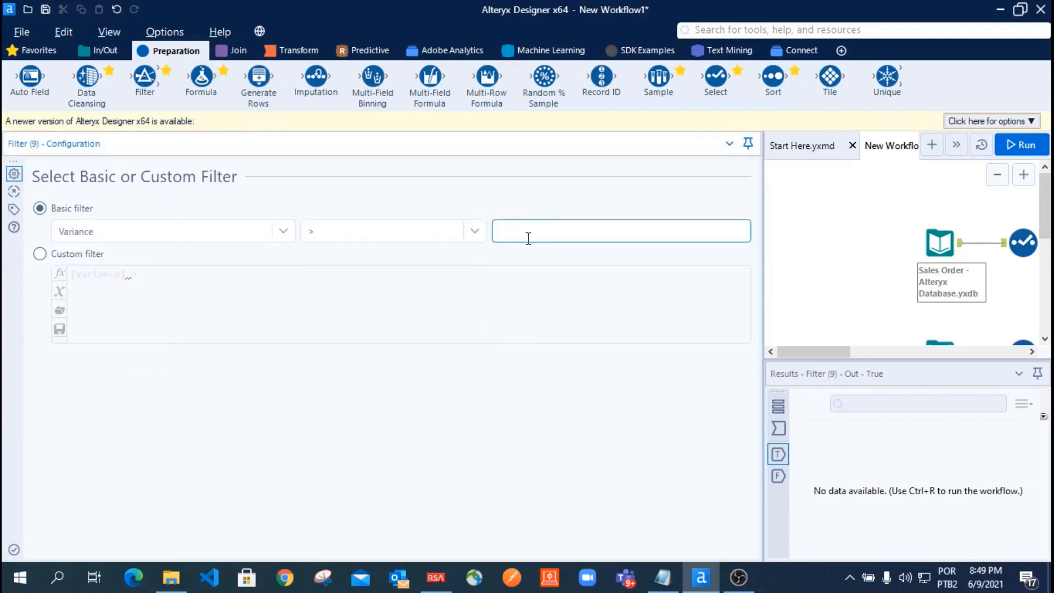
pyautogui.write('0.')
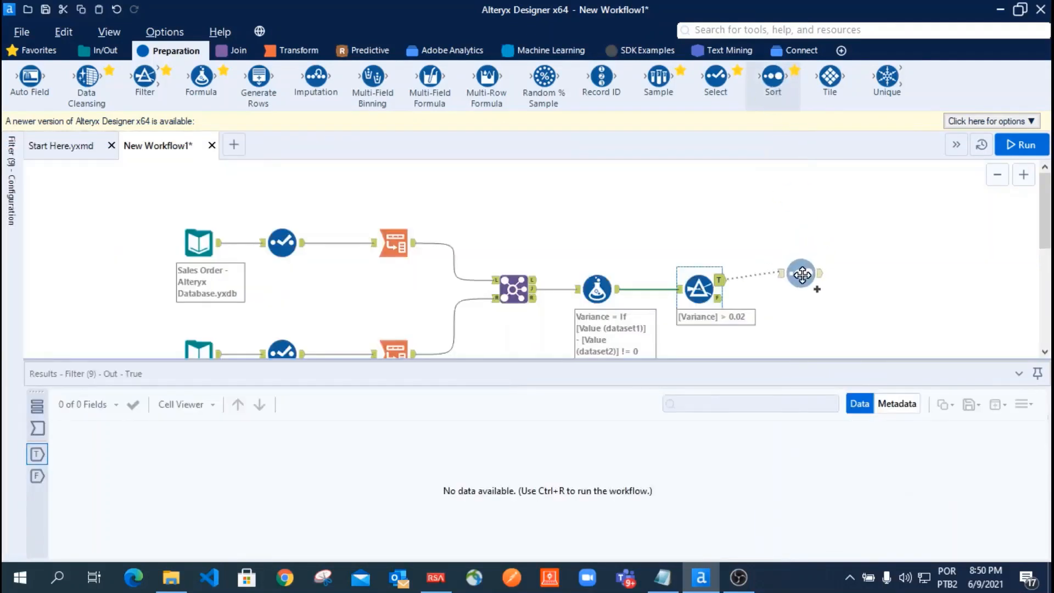
# Add a Sort tool after the Filter that orders records by Variance, descending.
pyautogui.click(802, 280)
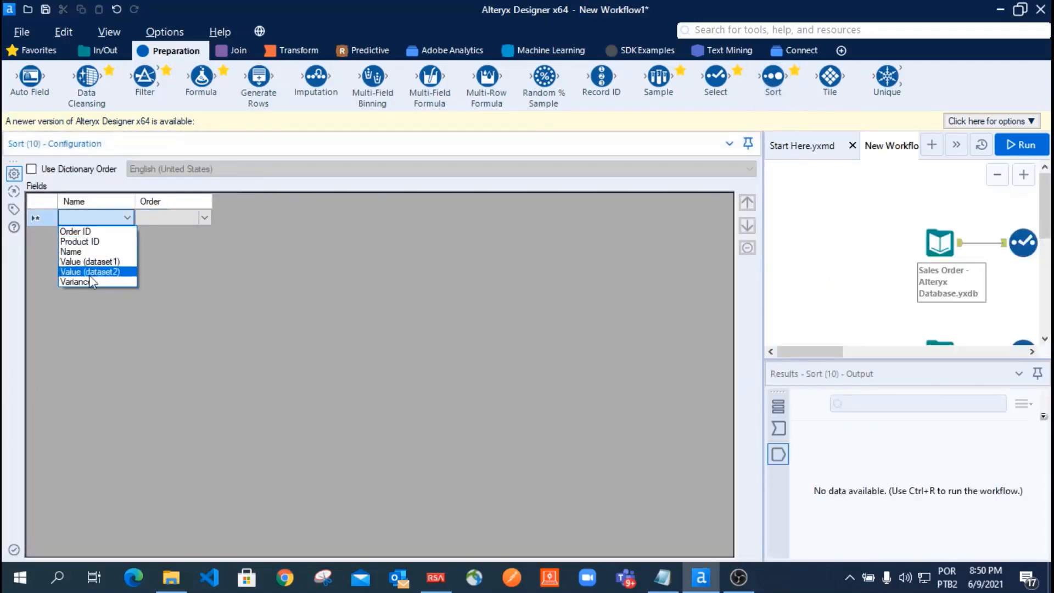
pyautogui.click(74, 281)
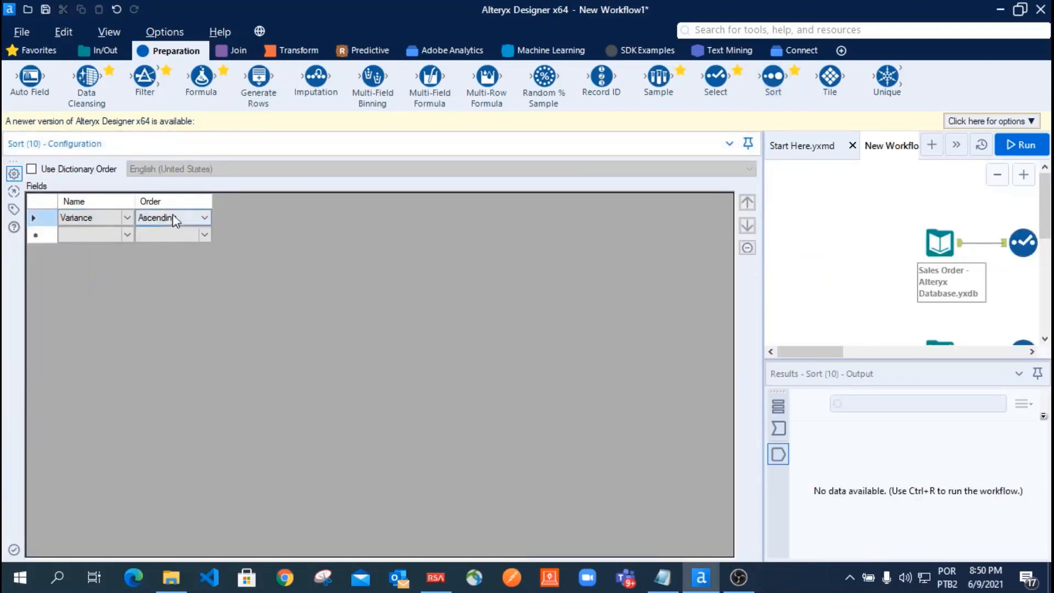
pyautogui.click(39, 51)
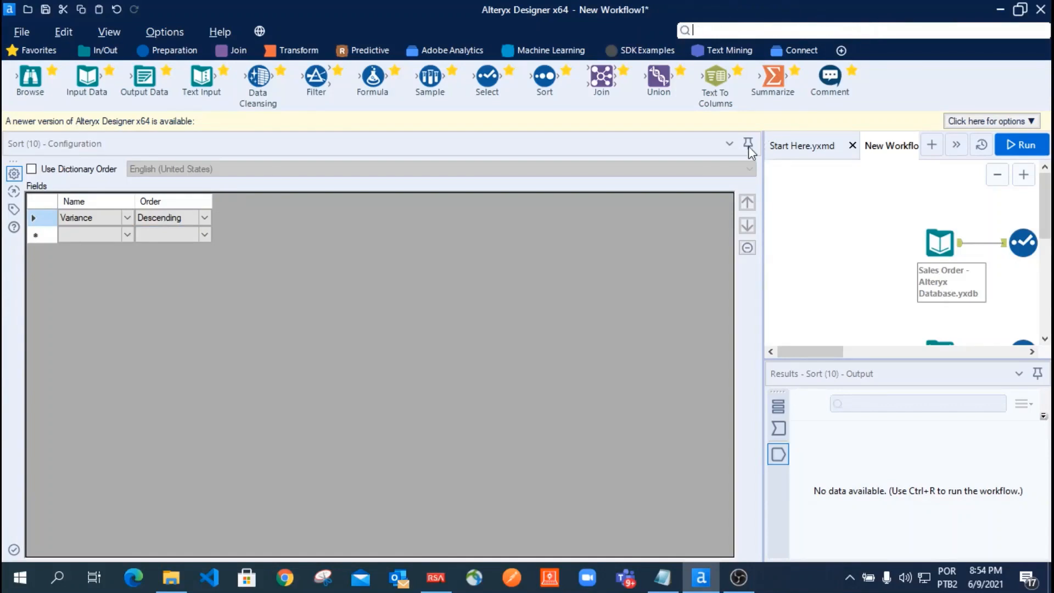
pyautogui.click(748, 144)
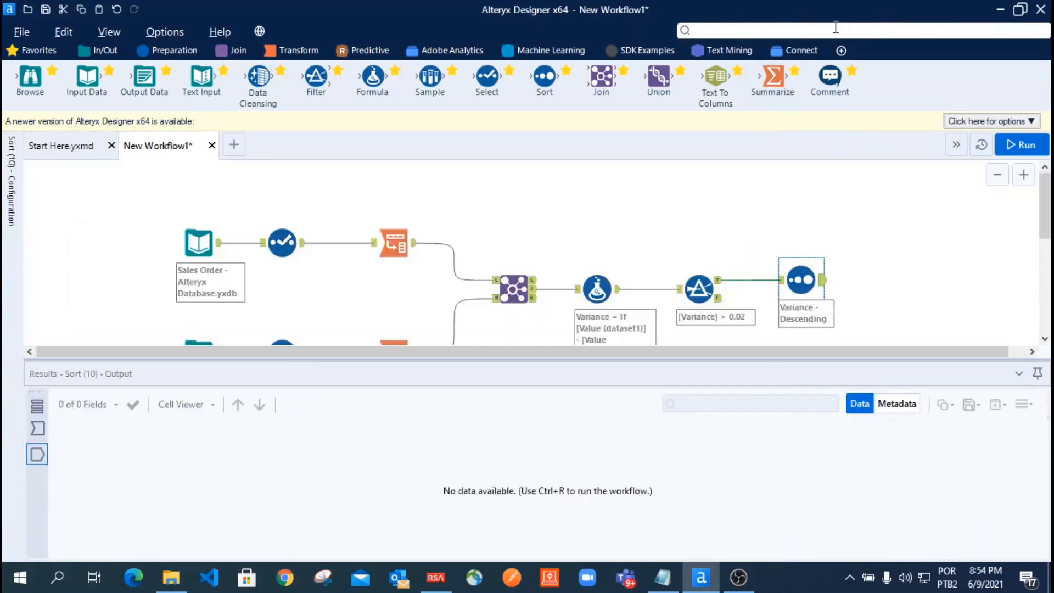
pyautogui.write('table')
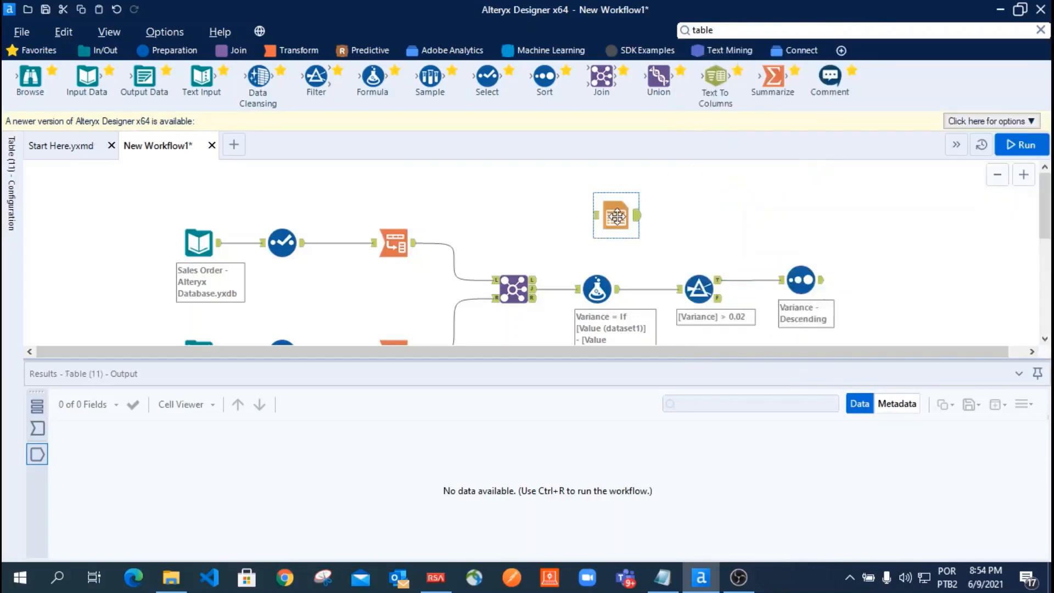
# Add a Basic Table after Sort and increase the Variance column's decimal places.
pyautogui.moveTo(615, 215); pyautogui.dragTo(875, 280)
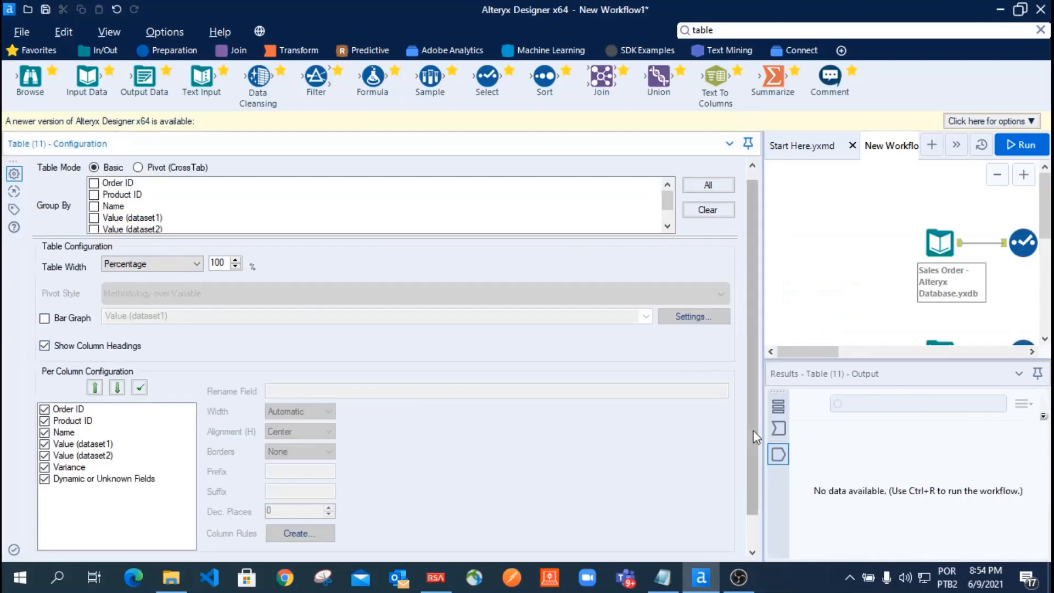
pyautogui.moveTo(642, 486)
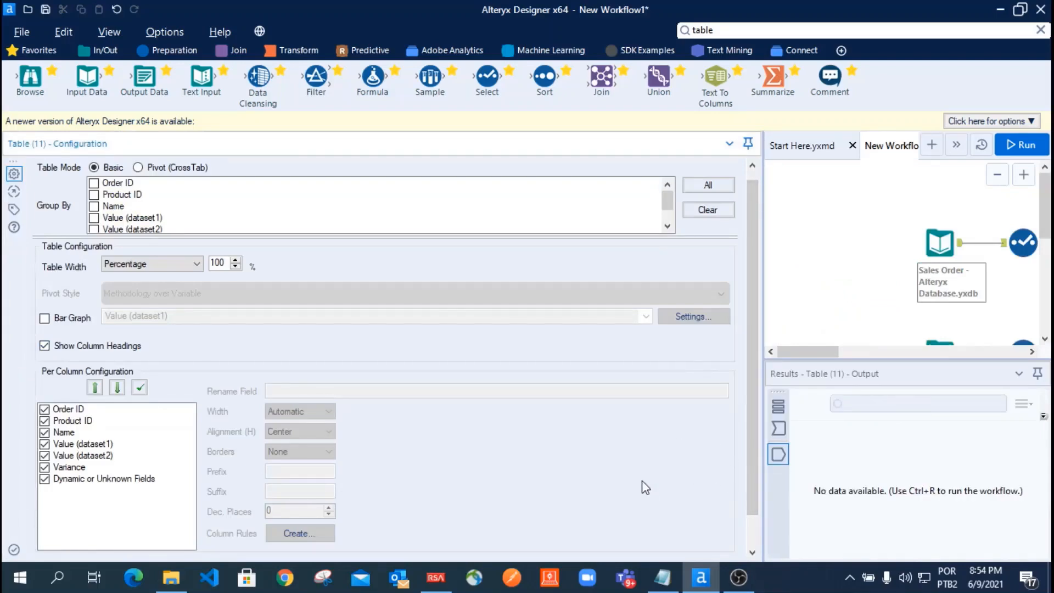
pyautogui.moveTo(89, 497)
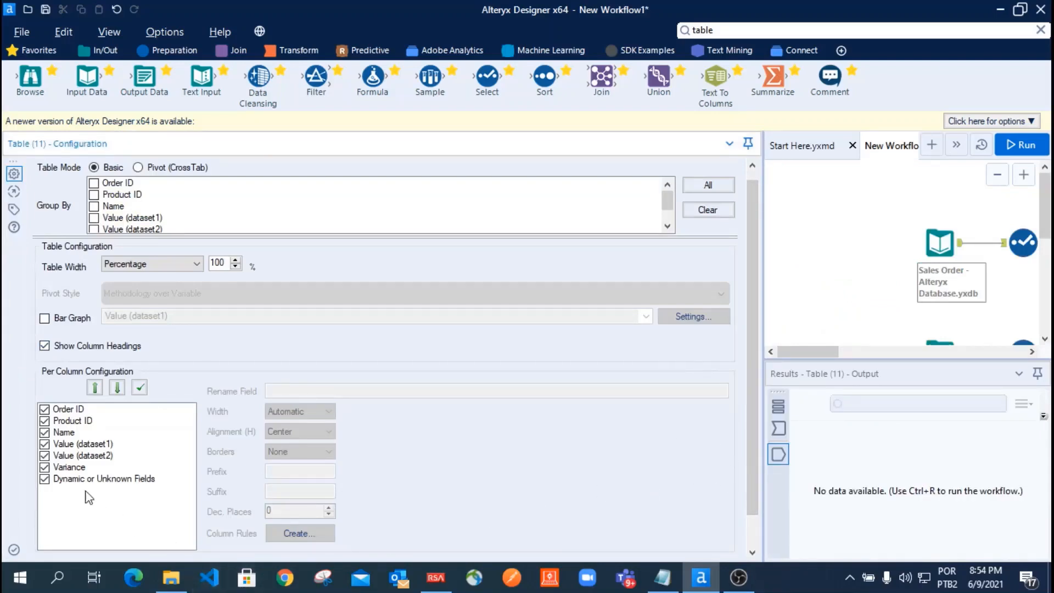
pyautogui.click(70, 466)
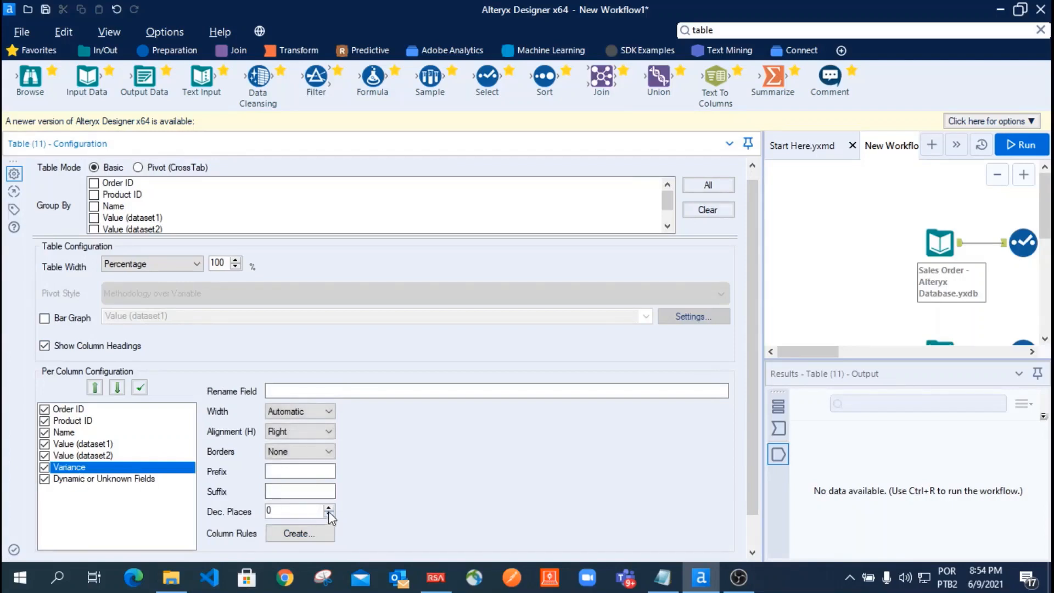
pyautogui.click(328, 509)
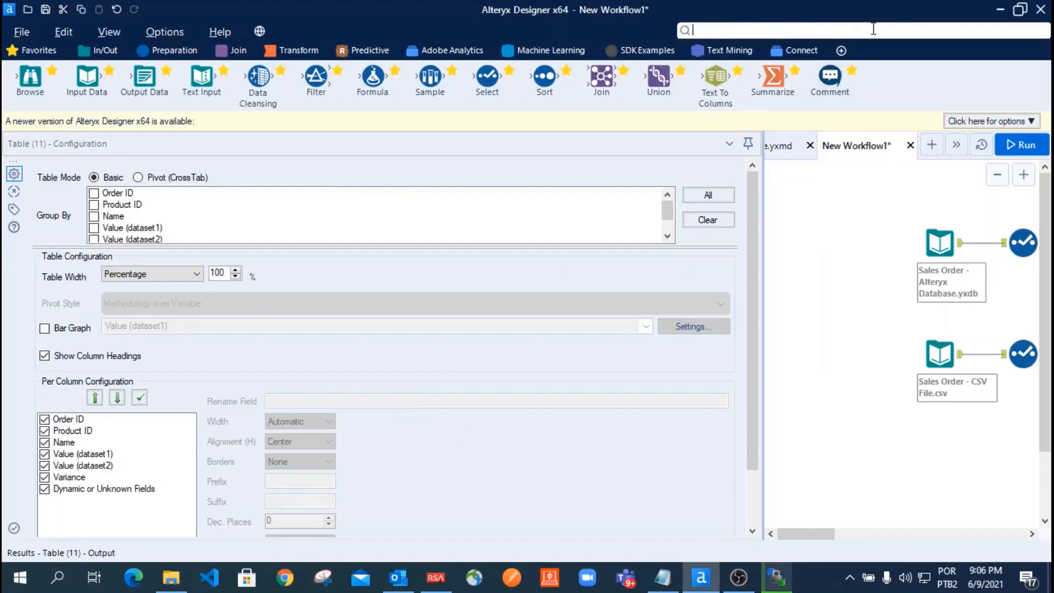
# Add an Email tool after the Basic Table and open its configuration.
pyautogui.write('email')
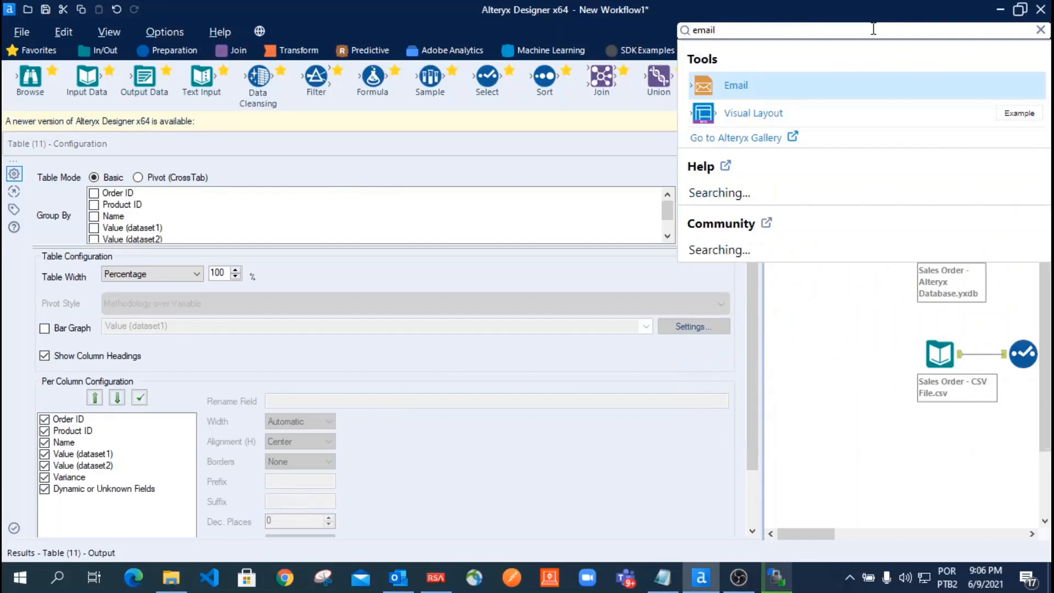
pyautogui.click(736, 84)
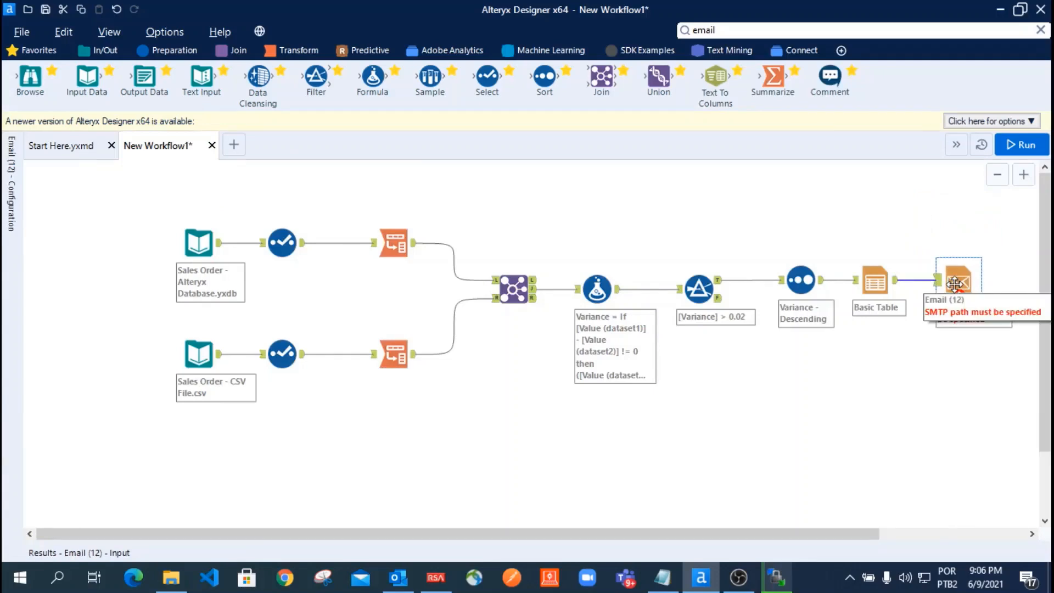
pyautogui.click(955, 279)
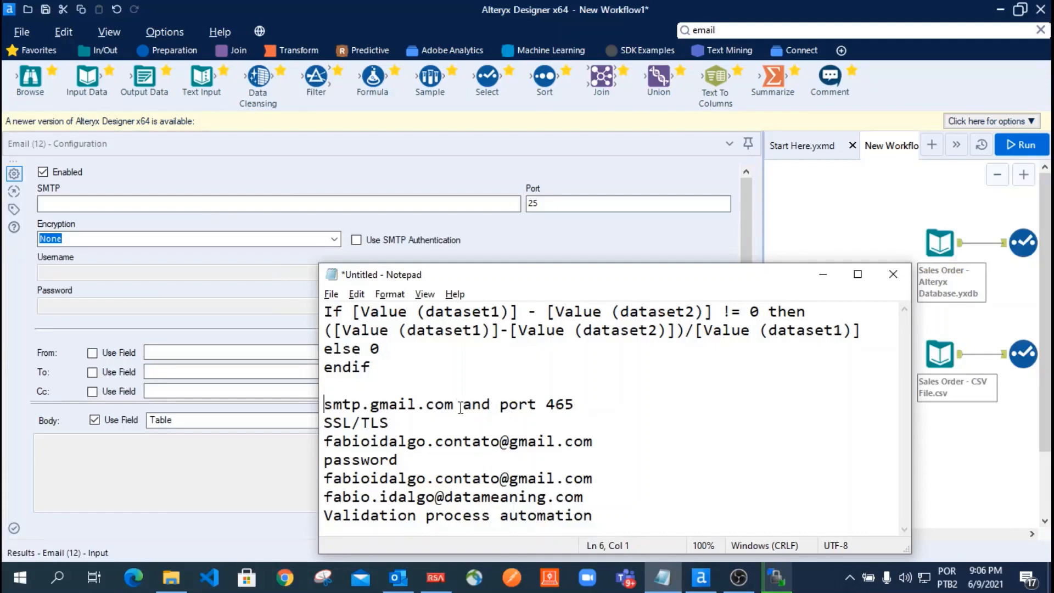
# Set the Email SMTP server to smtp.gmail.com, port 465, SSL/TLS, with authentication enabled.
pyautogui.doubleClick(361, 404)
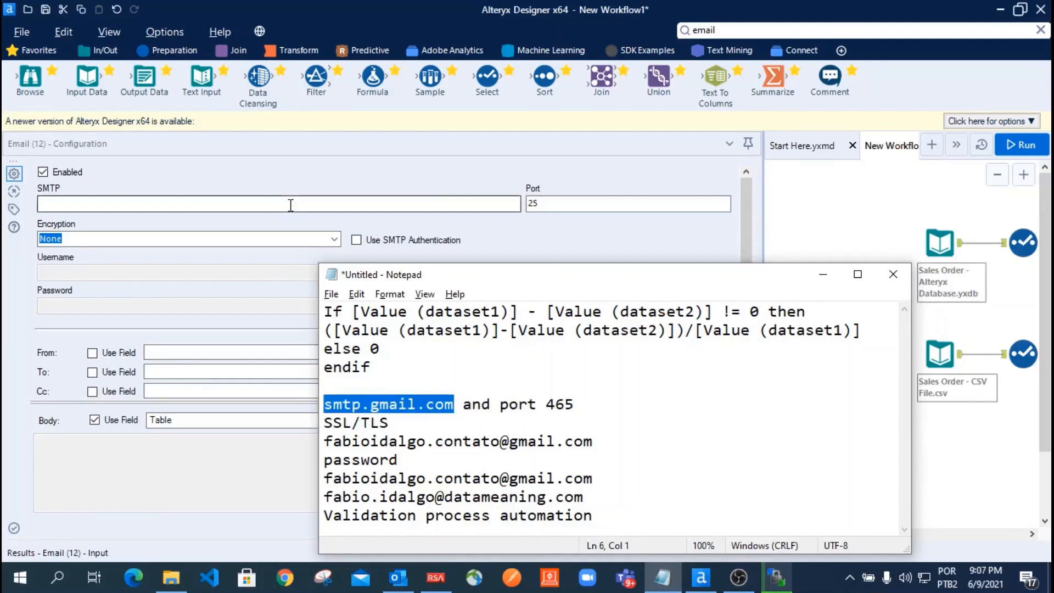
pyautogui.write('smtp.gmail.com')
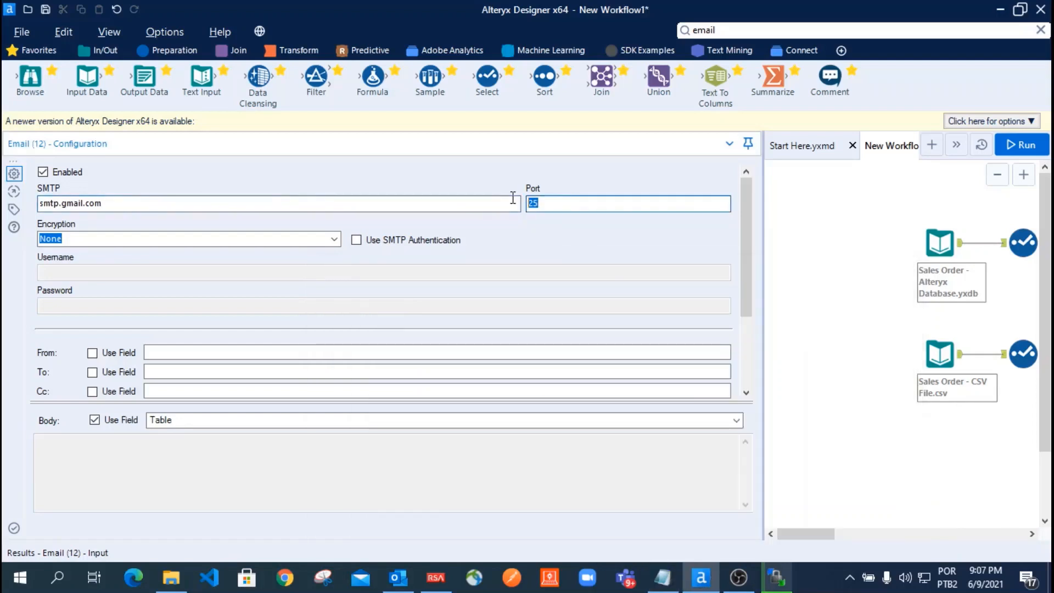
pyautogui.write('465')
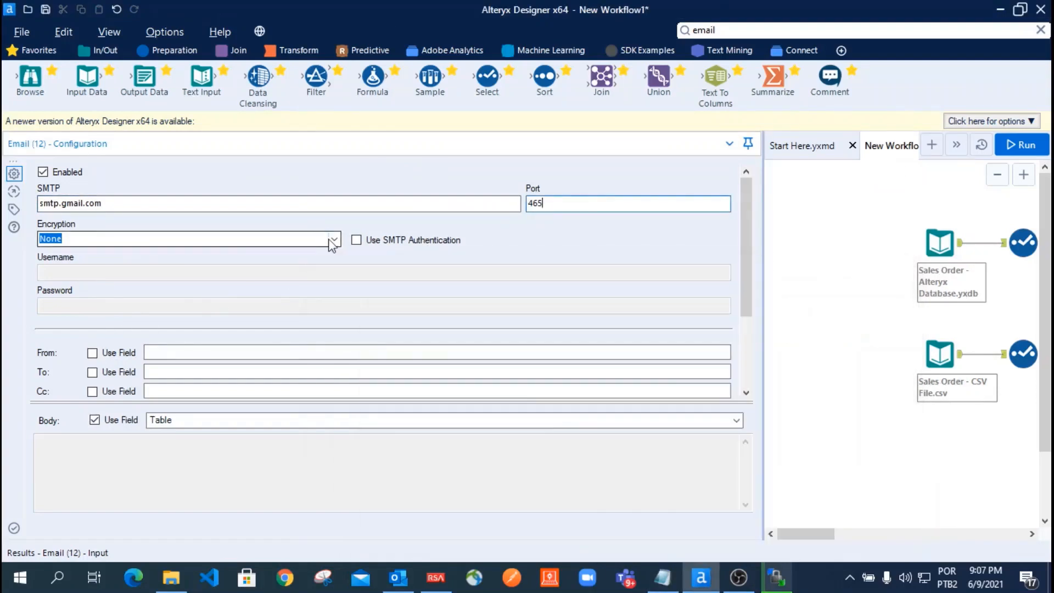
pyautogui.click(189, 239)
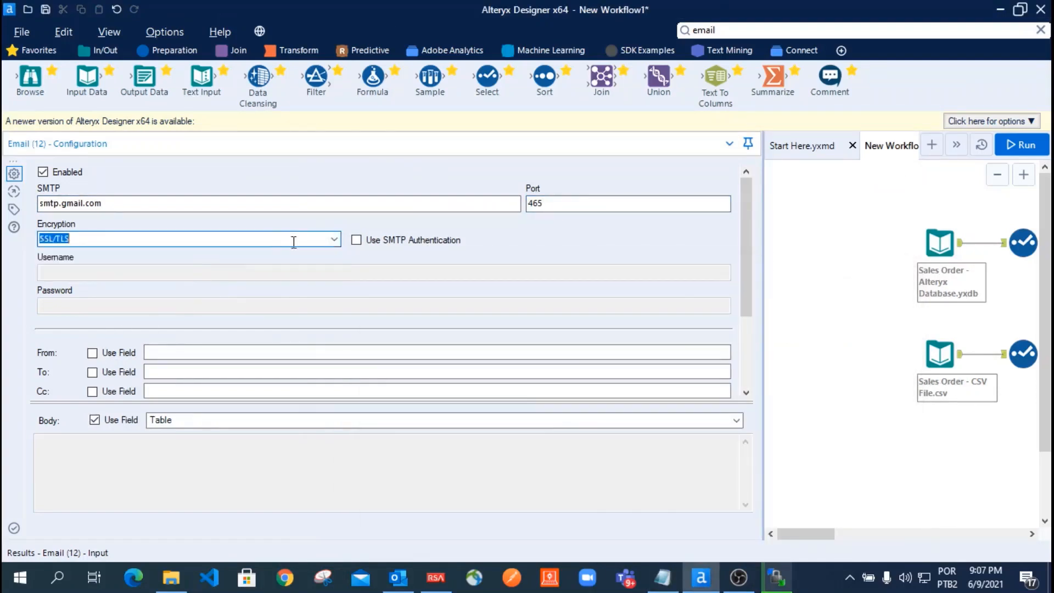
pyautogui.click(357, 240)
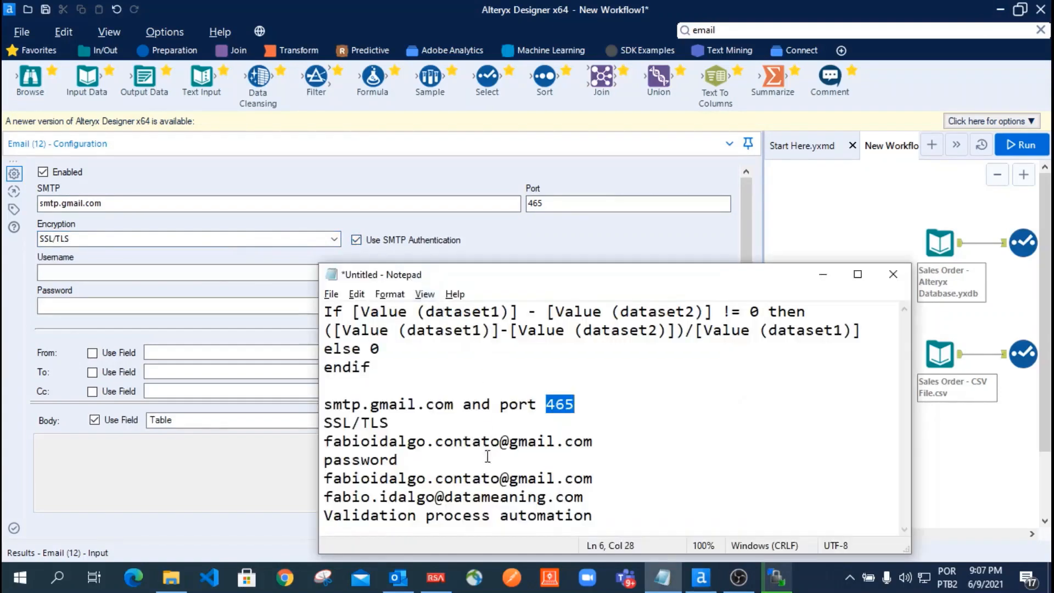
# Enter the Gmail login, sender and recipient addresses, and run the workflow.
pyautogui.tripleClick(458, 441)
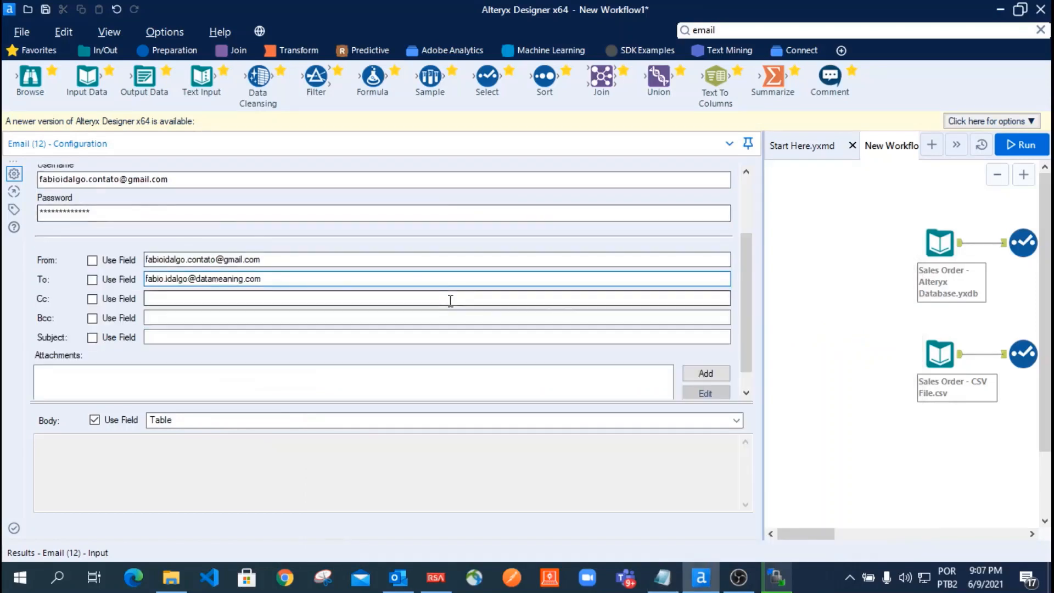
pyautogui.scroll(-3)
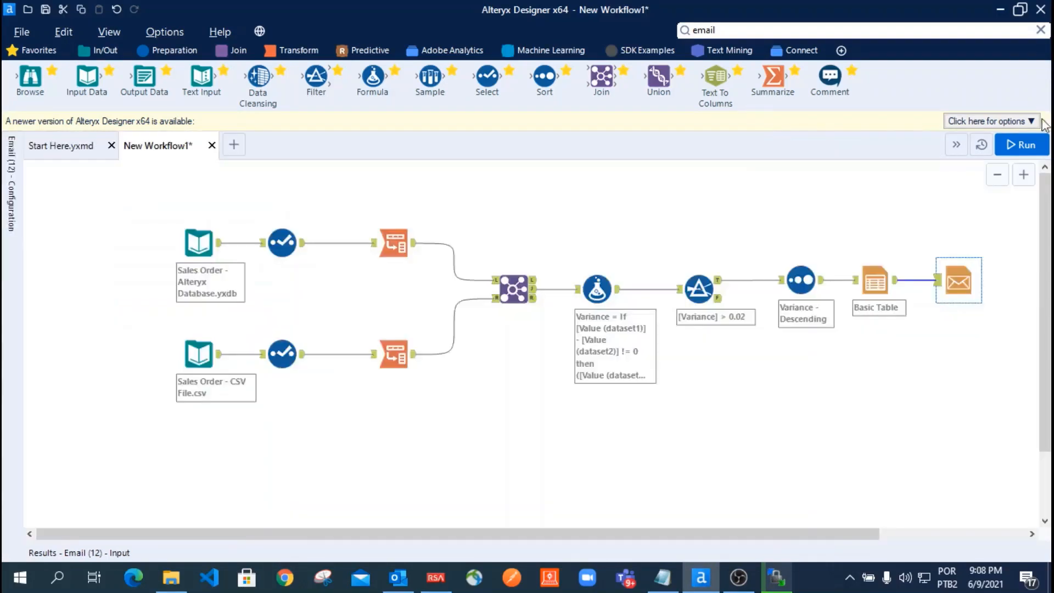
pyautogui.click(1021, 145)
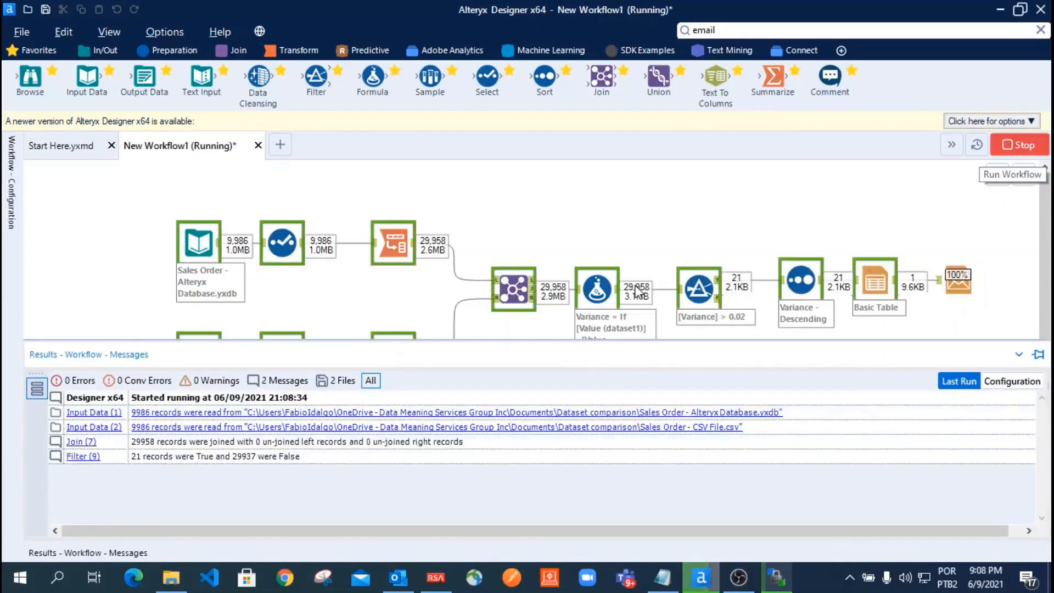